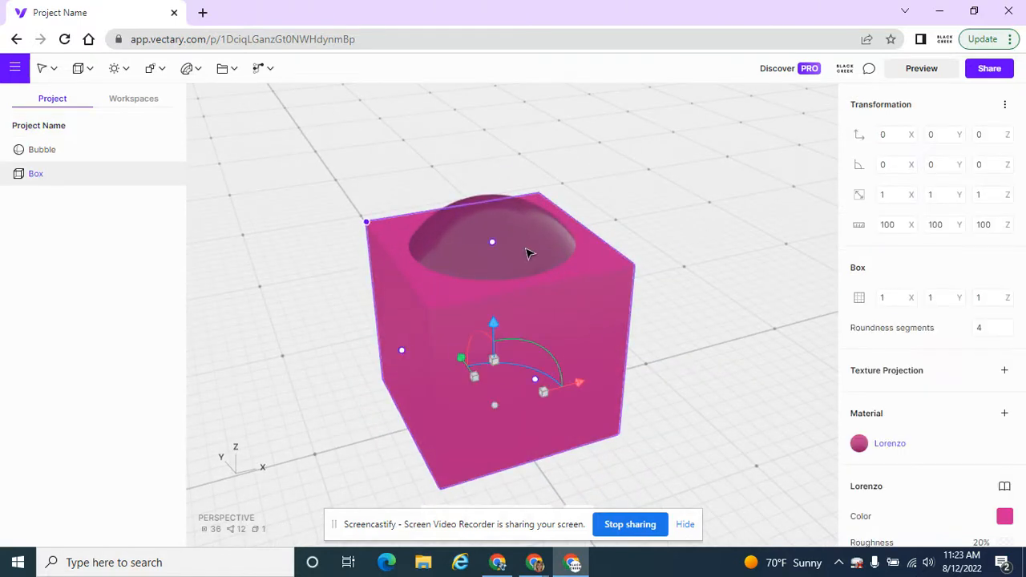
Step: Add two material variants to the Bubble sphere and colour the active one grey-blue (777A99)
click(41, 149)
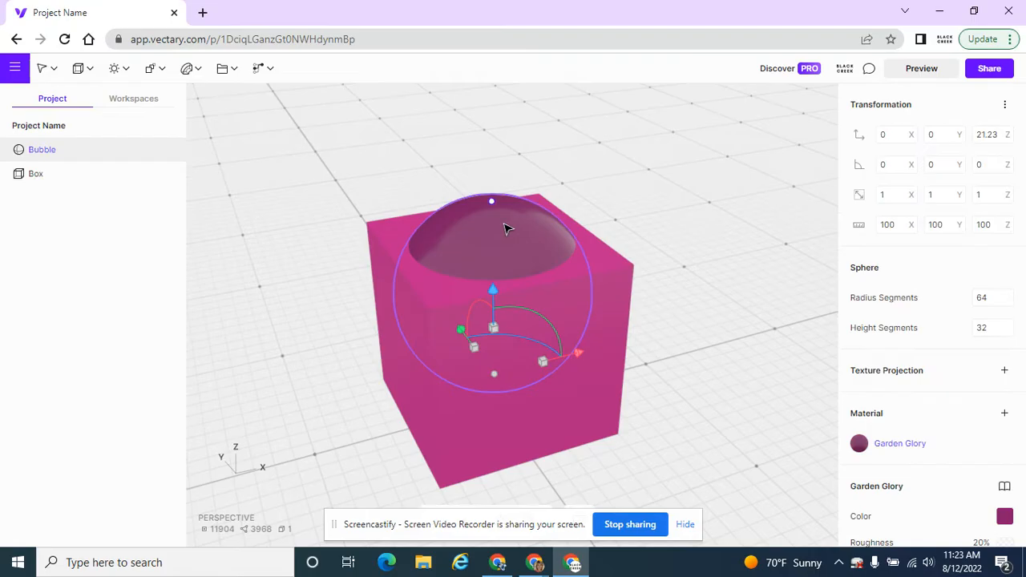
mouse_move(87, 169)
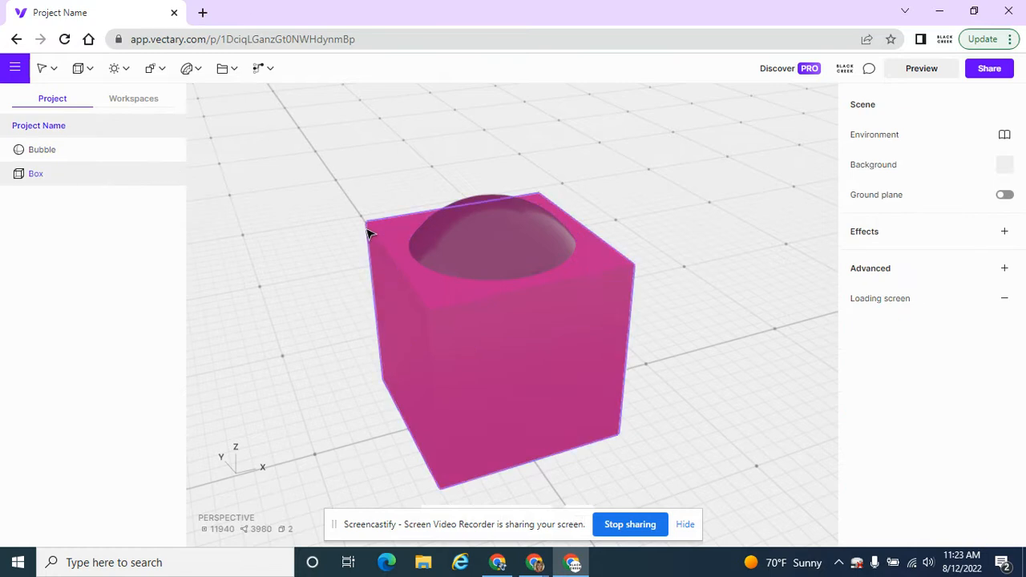
mouse_move(376, 234)
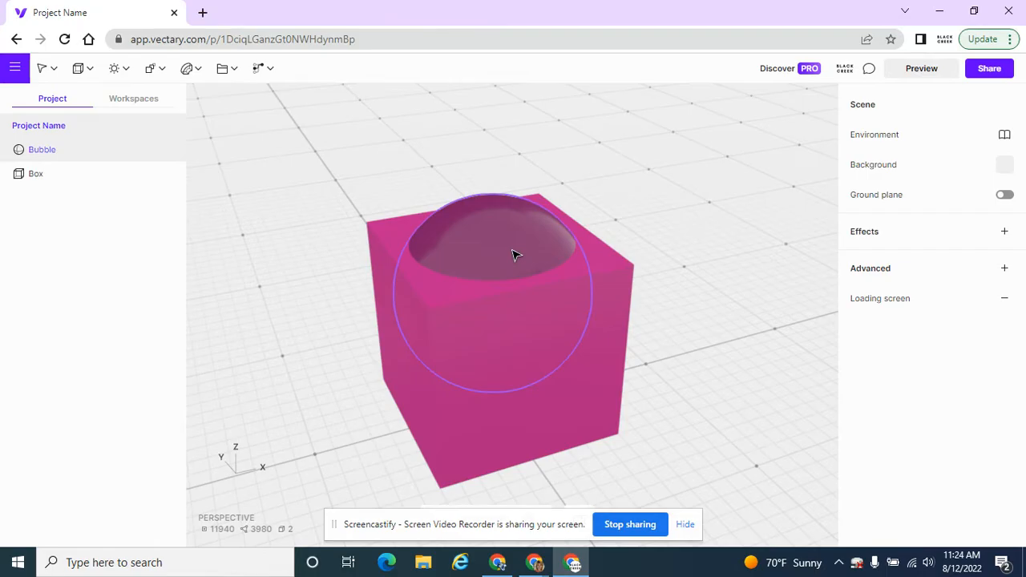
click(42, 149)
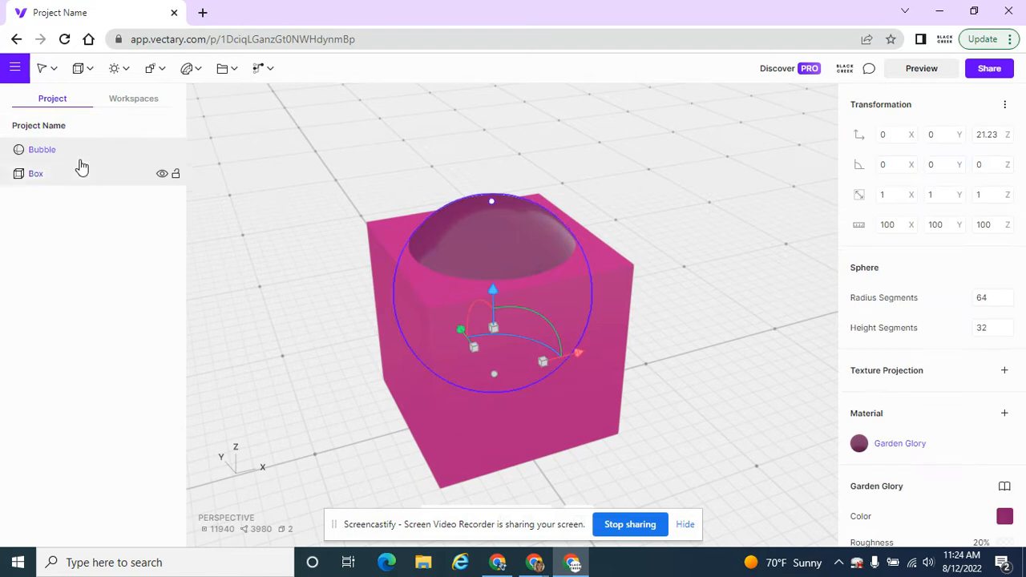
click(1004, 414)
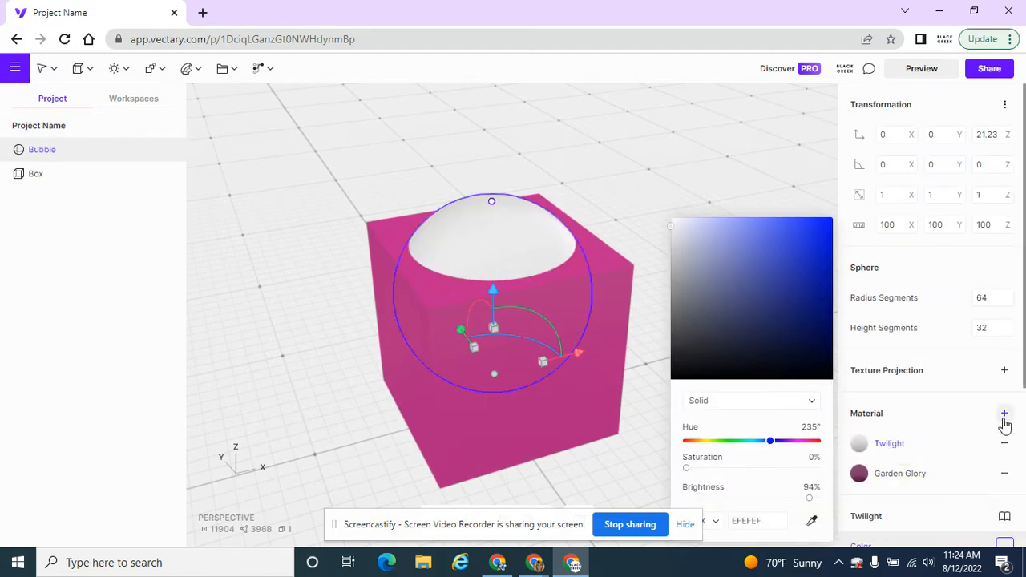
click(1004, 413)
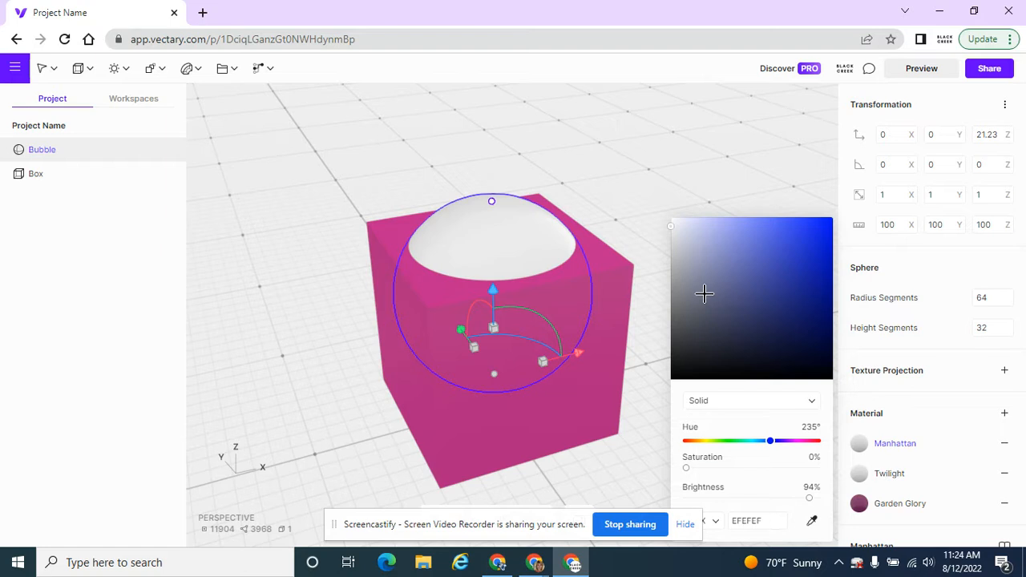
drag(703, 295, 706, 282)
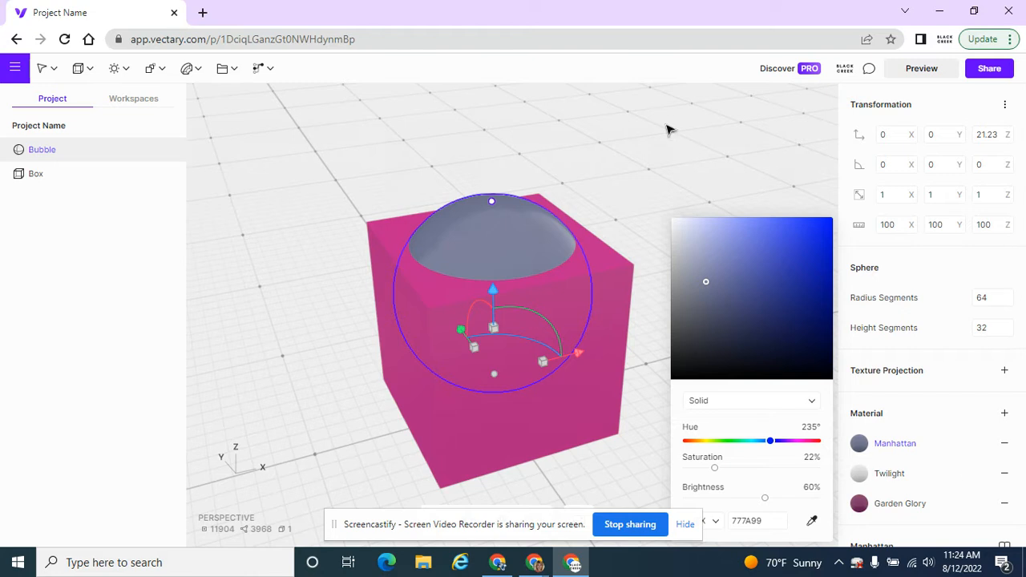
click(693, 132)
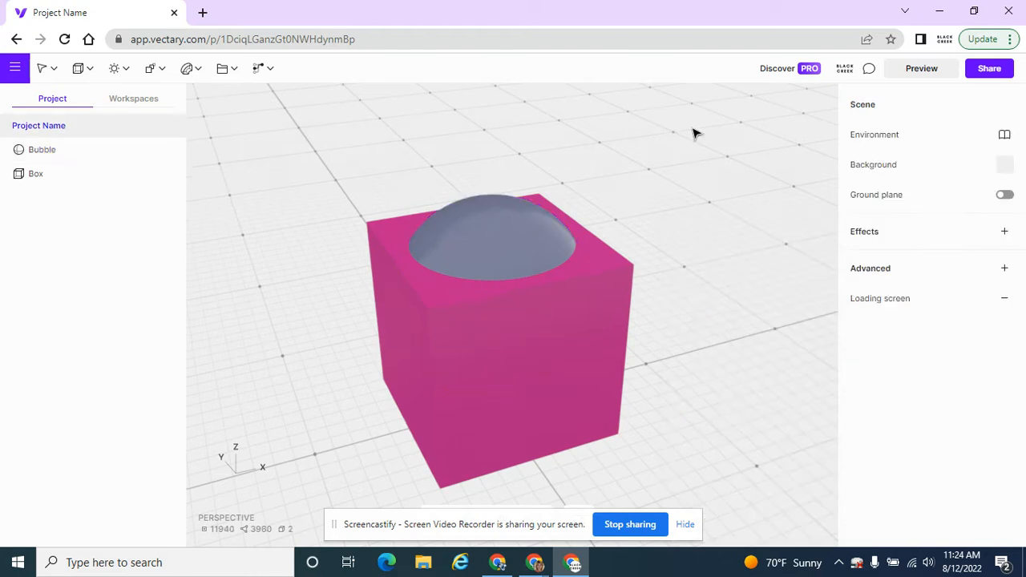
Step: Add a Hotspot and raise it along Z to sit just above the sphere's dome
click(223, 67)
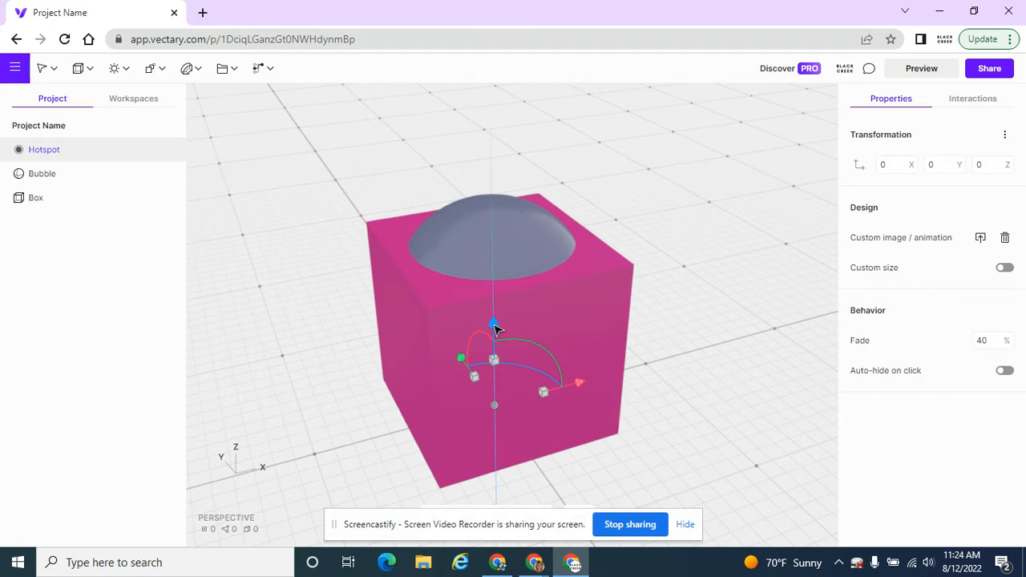
drag(494, 324, 491, 120)
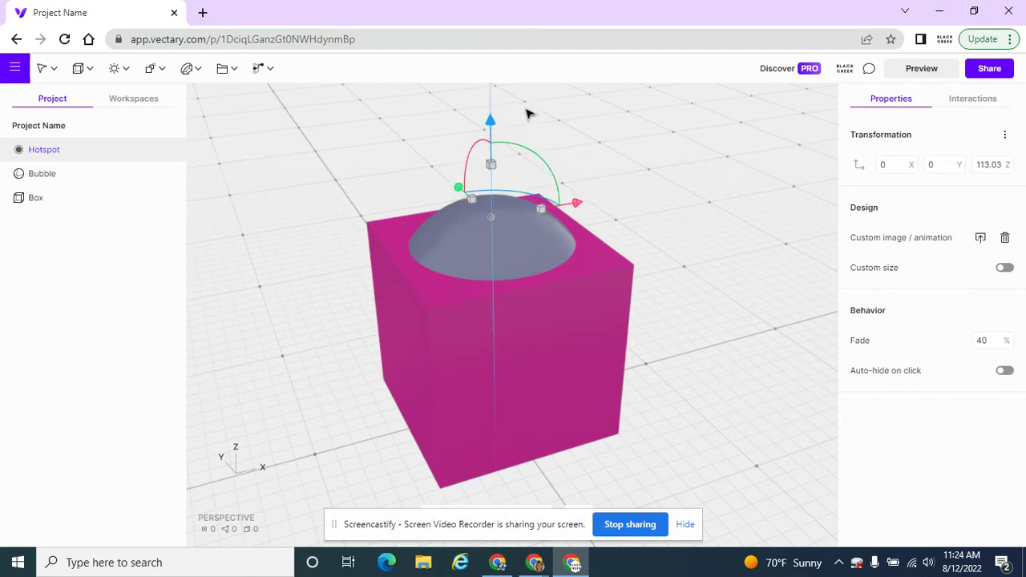
drag(529, 113, 649, 232)
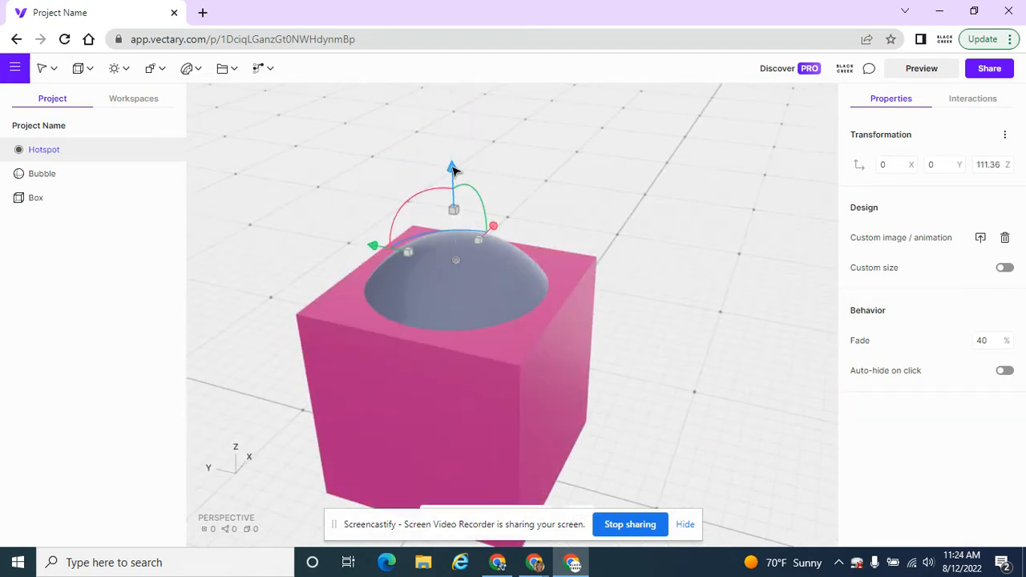
drag(452, 165, 450, 144)
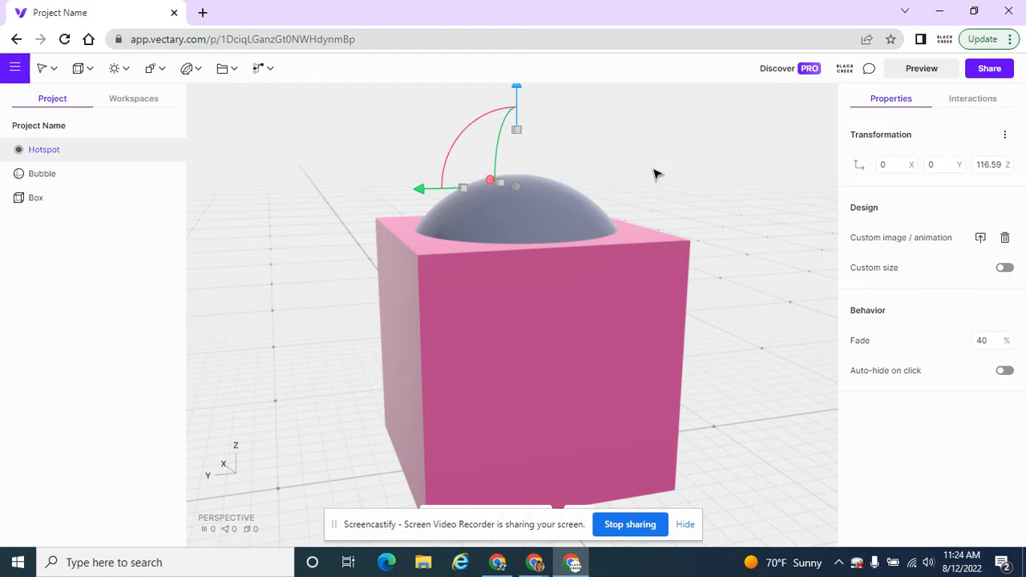
mouse_move(269, 86)
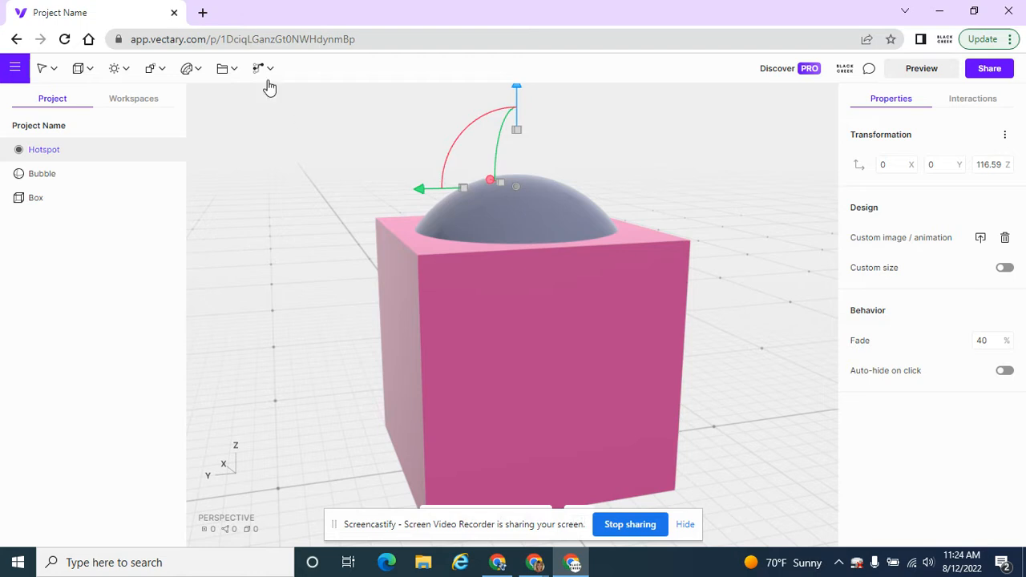
Step: Show the interactive-elements menu listing Object Switcher, Floating UI and Hotspot
click(258, 68)
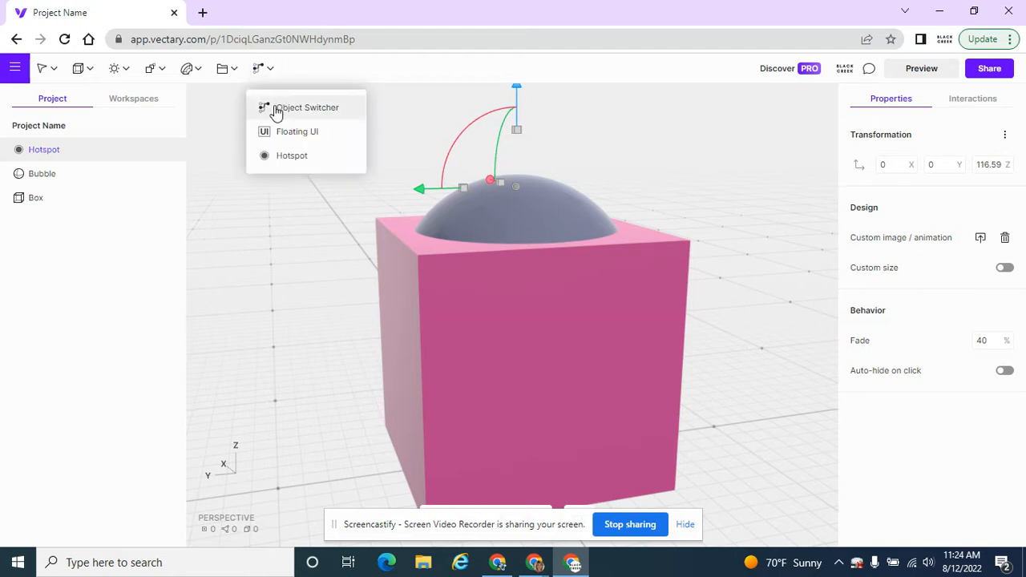
mouse_move(318, 132)
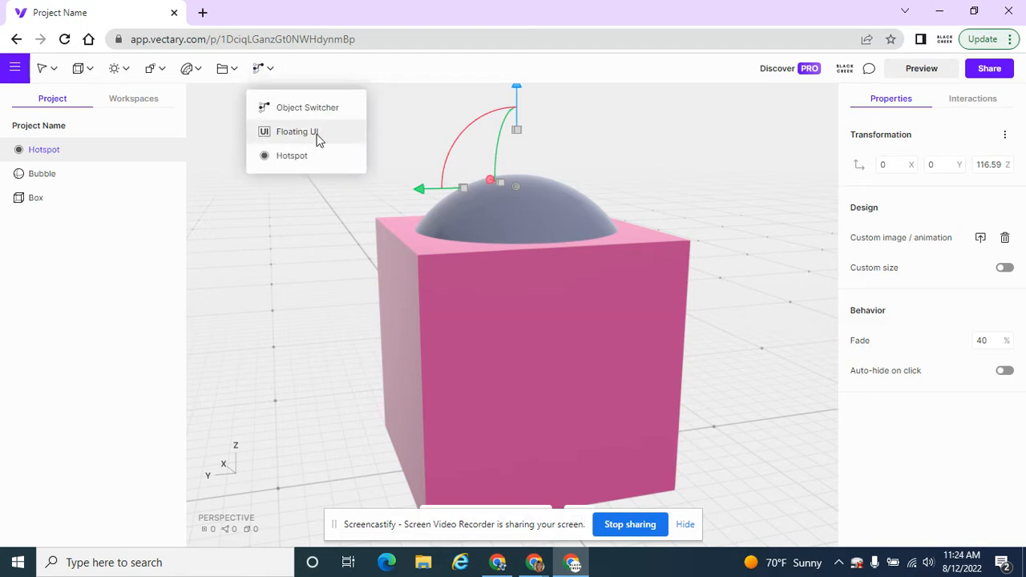
mouse_move(322, 141)
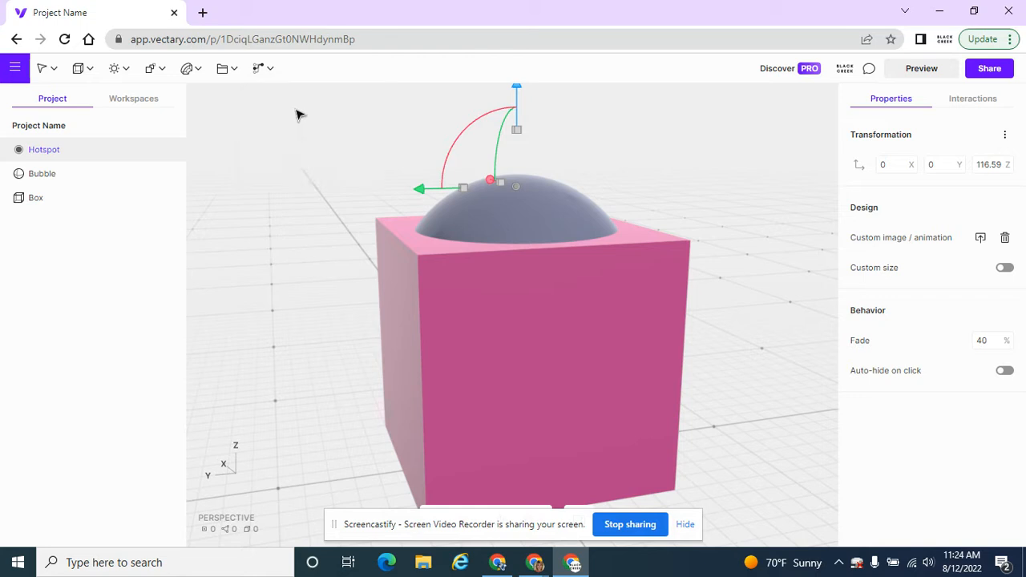
mouse_move(401, 161)
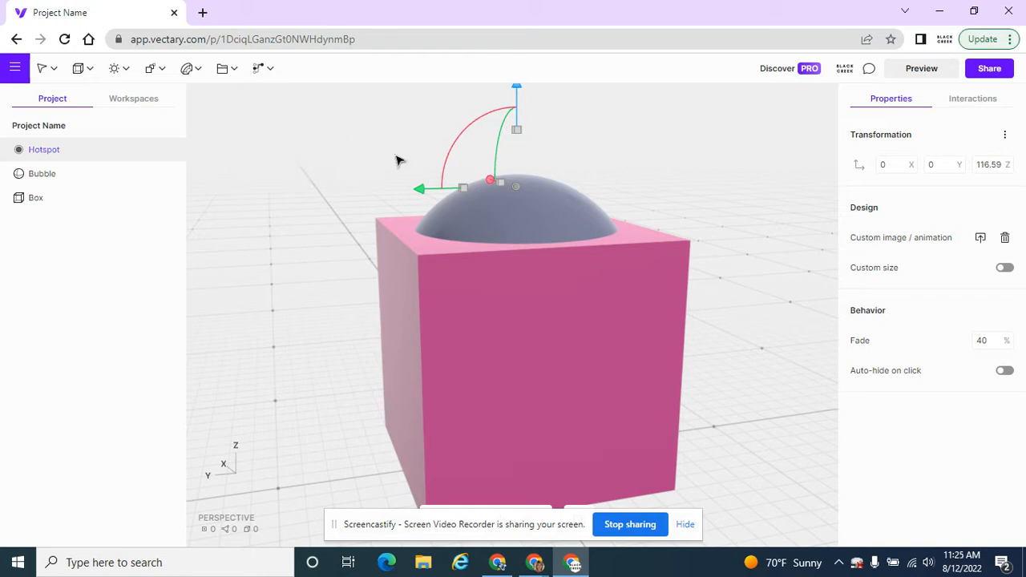
mouse_move(370, 155)
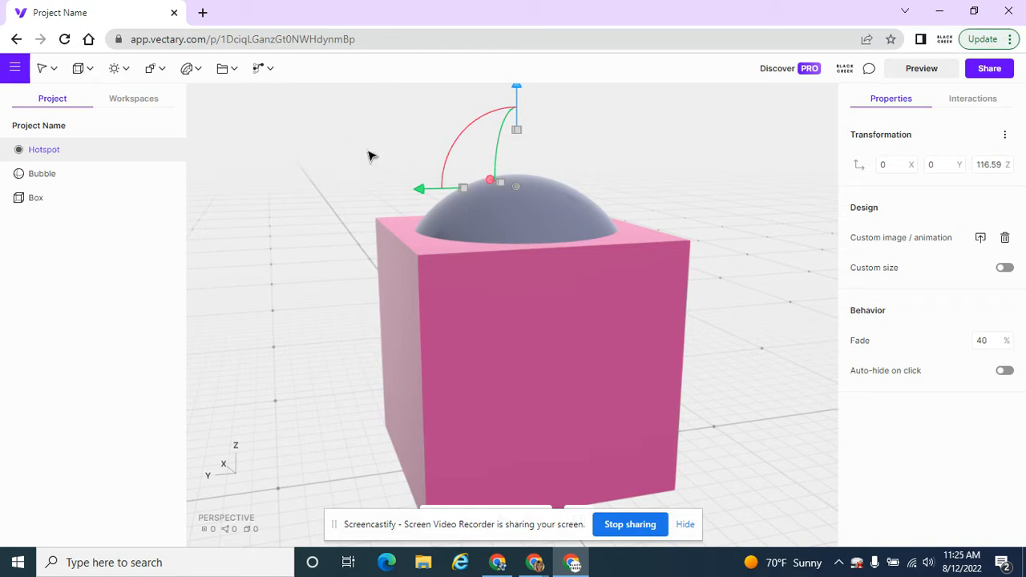
click(227, 68)
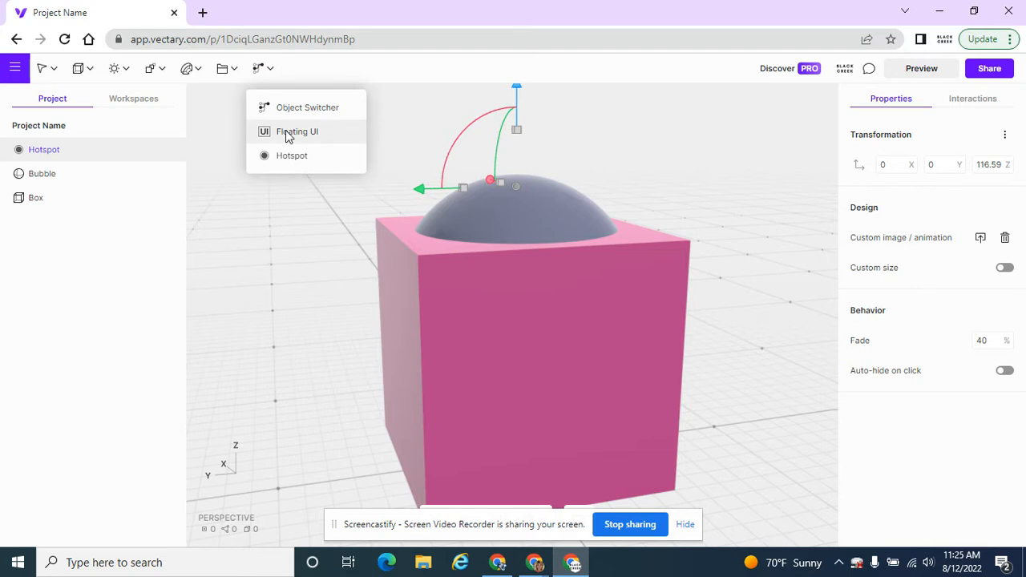
click(298, 131)
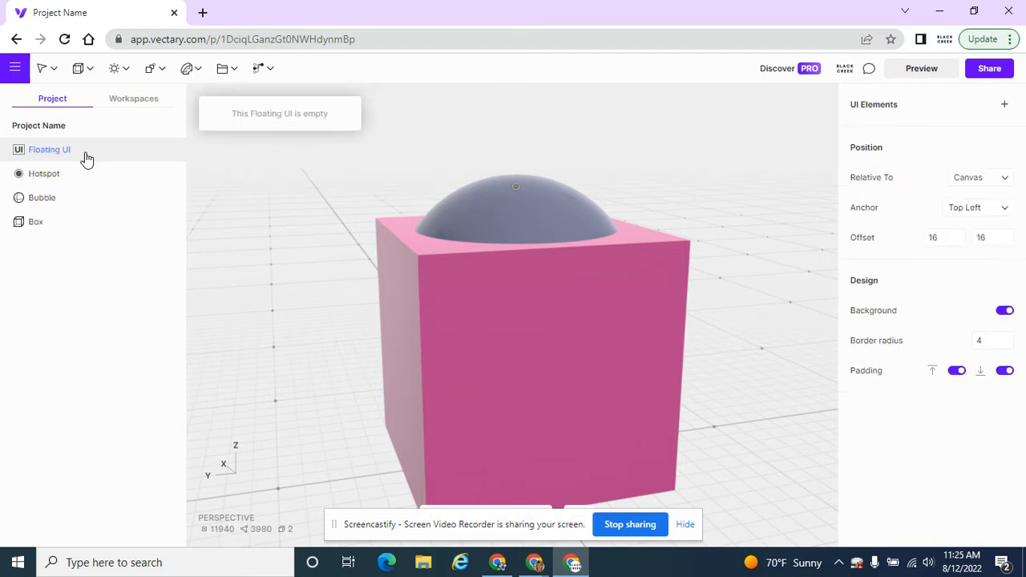
double_click(48, 149)
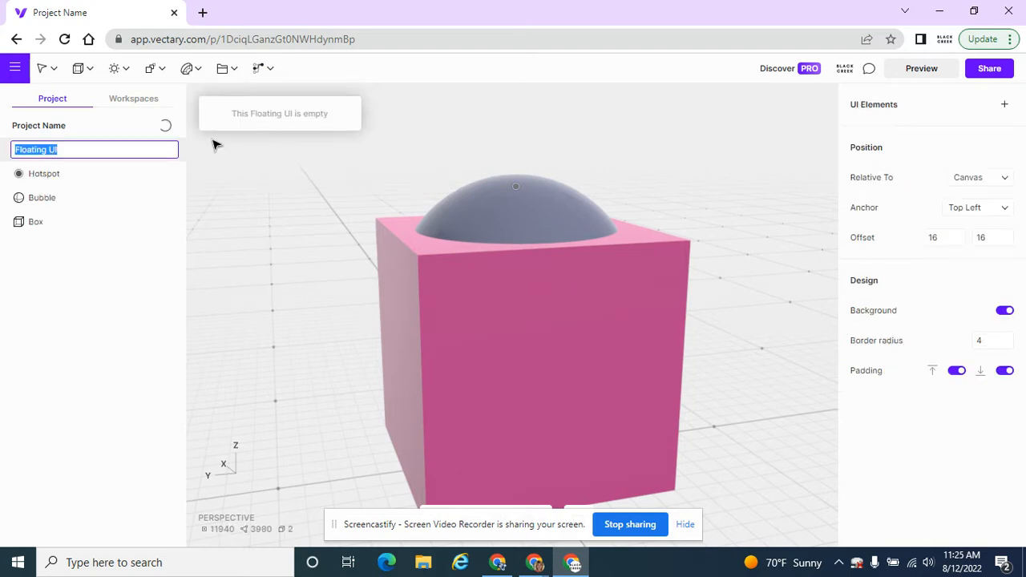
text(Material Sw)
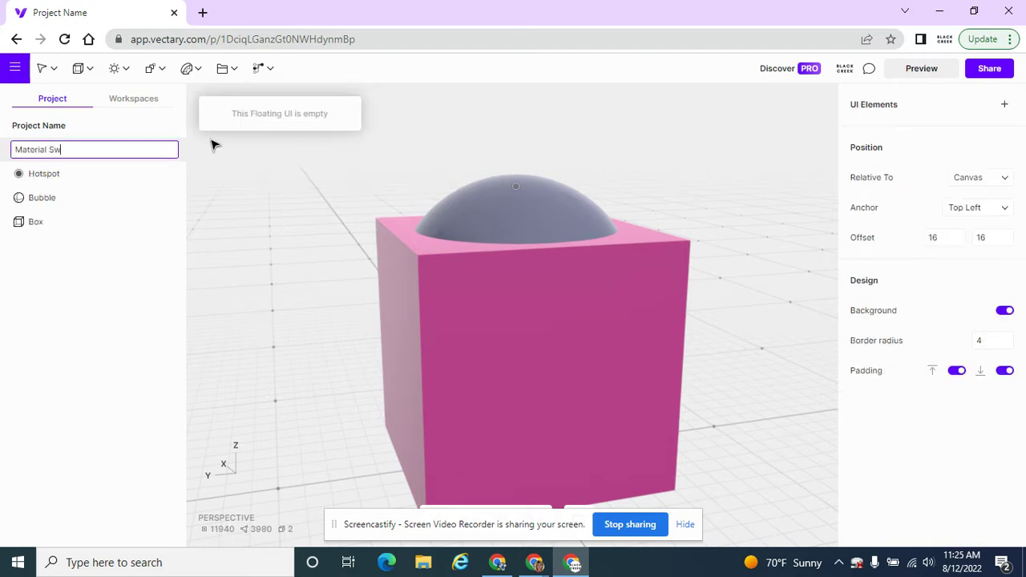
text(itch)
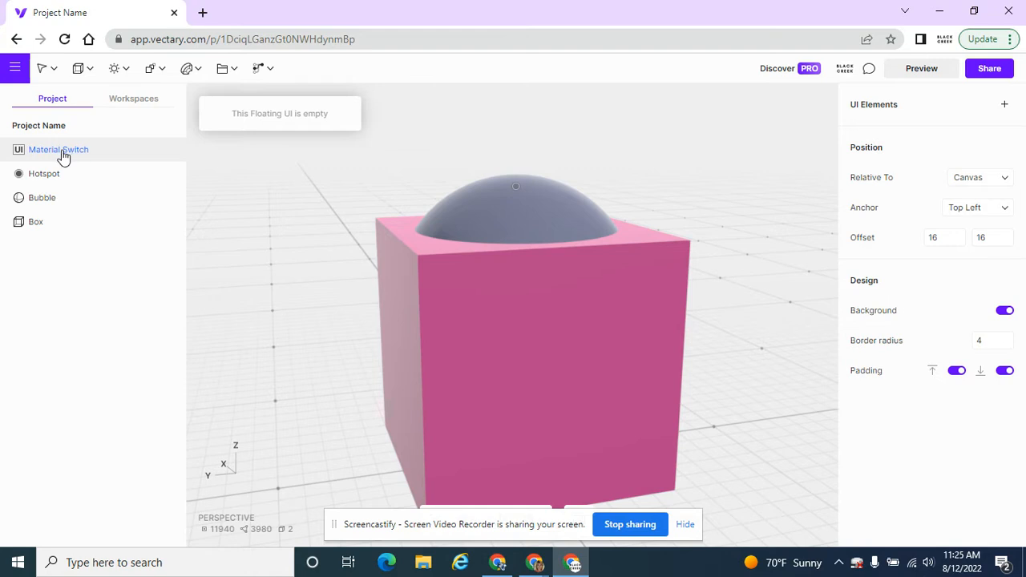
mouse_move(247, 128)
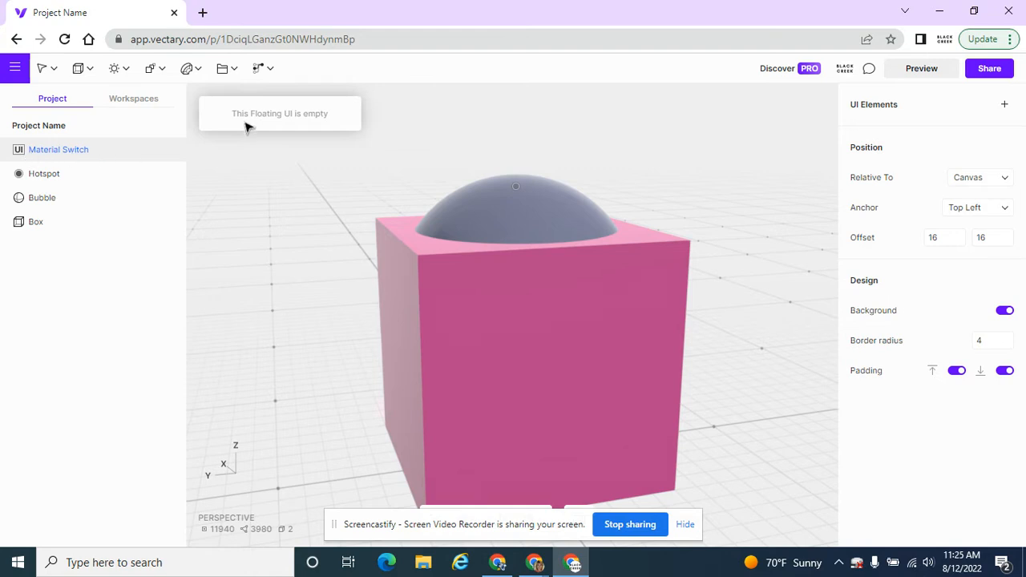
mouse_move(239, 118)
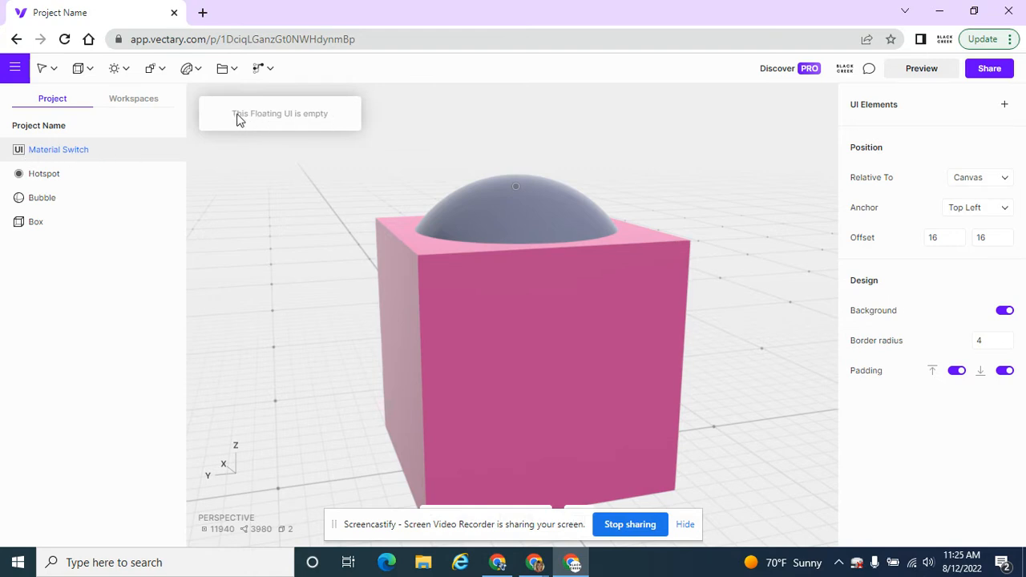
mouse_move(296, 109)
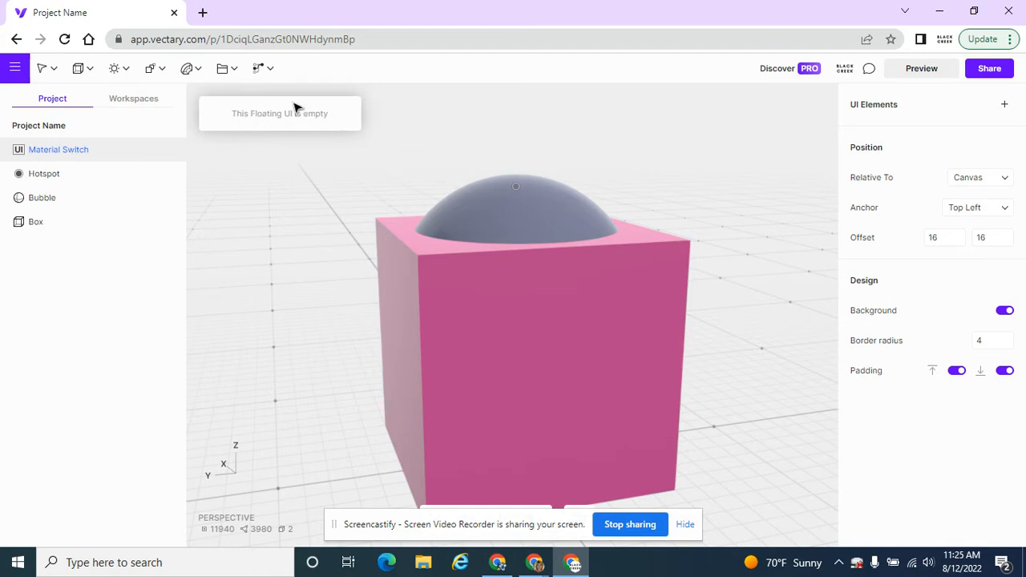
mouse_move(269, 119)
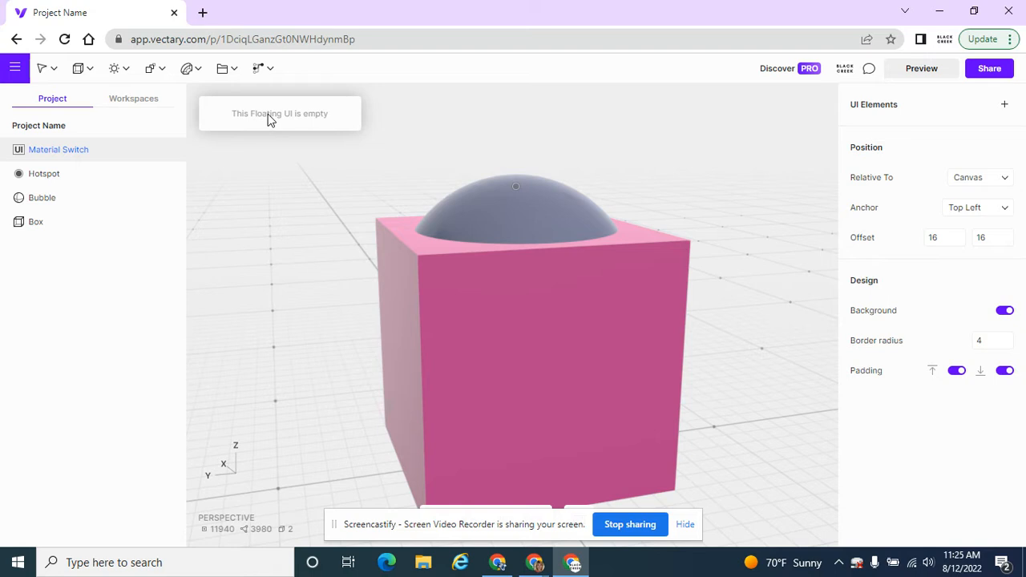
mouse_move(821, 120)
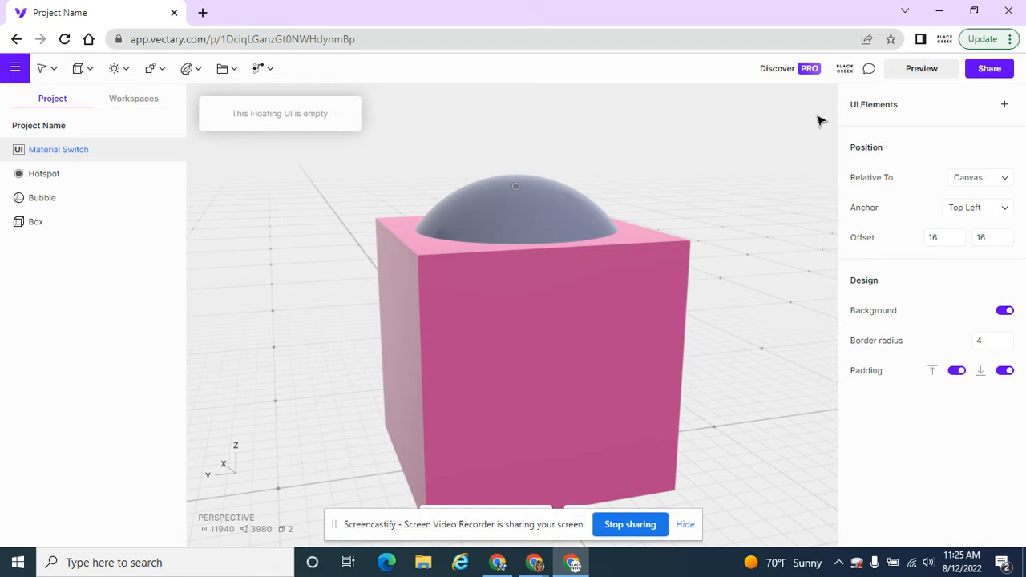
mouse_move(872, 112)
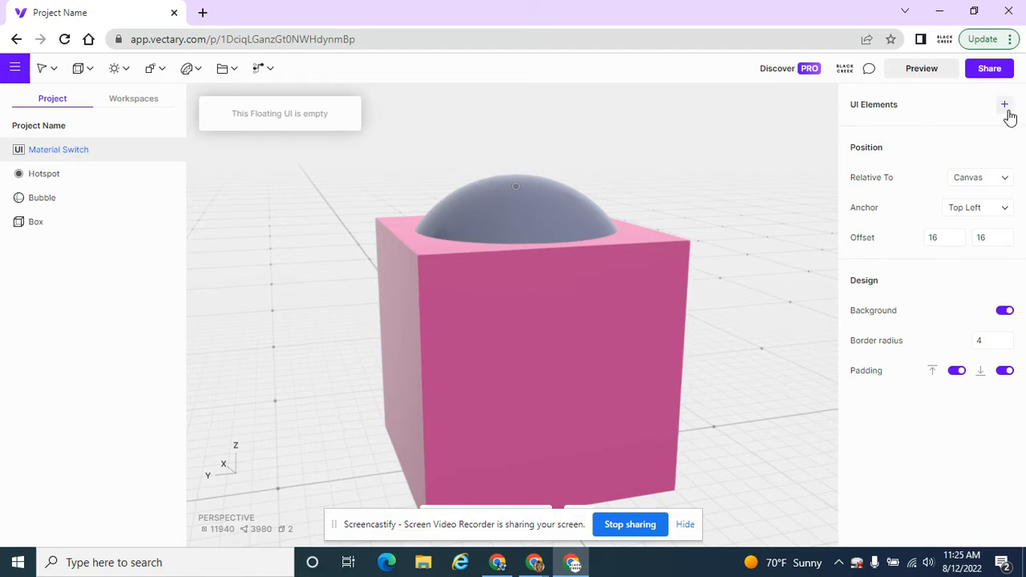
Step: Add a Material Switcher Controller to the floating UI with Bubble as its source
click(1004, 104)
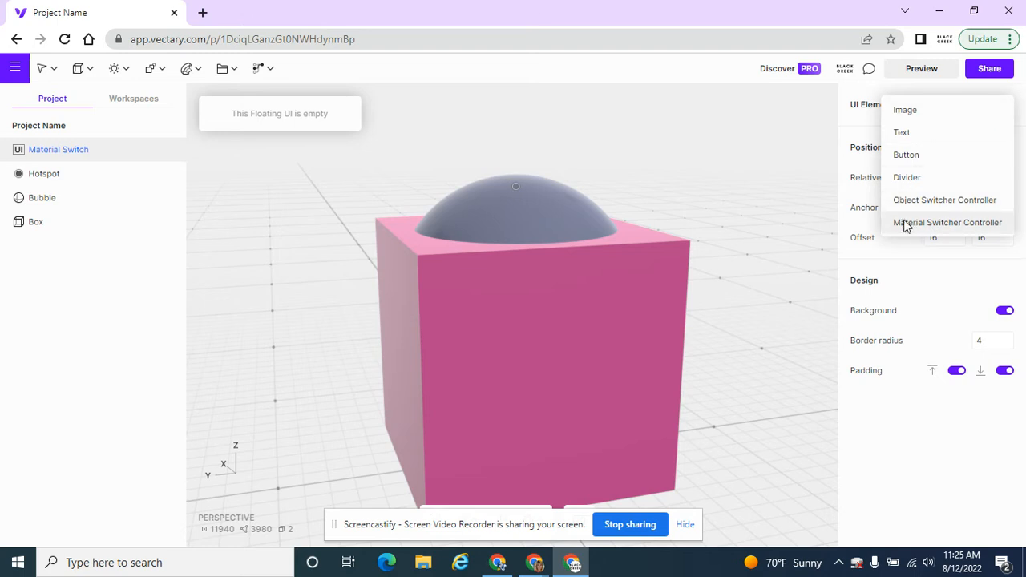
mouse_move(971, 231)
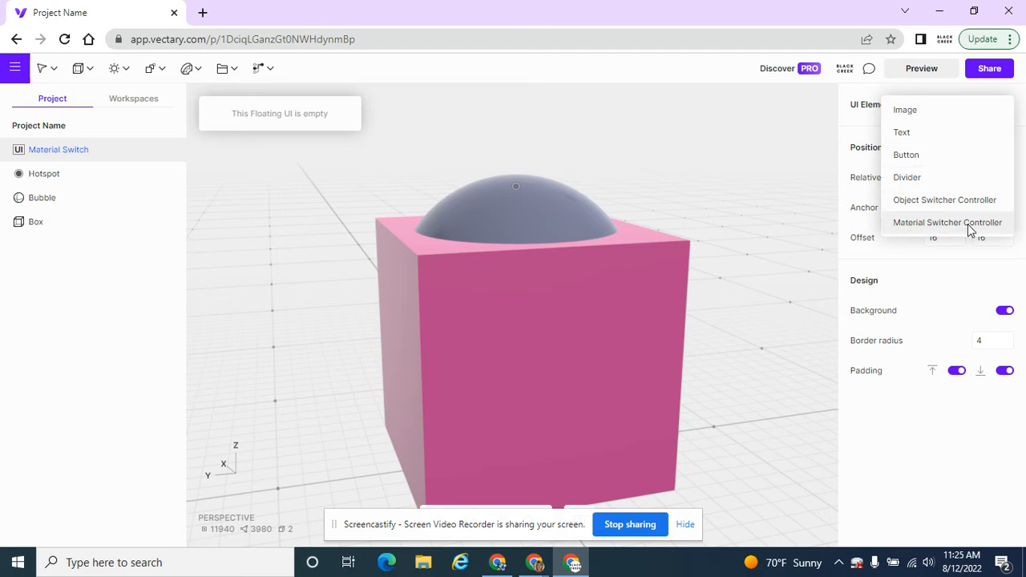
click(947, 221)
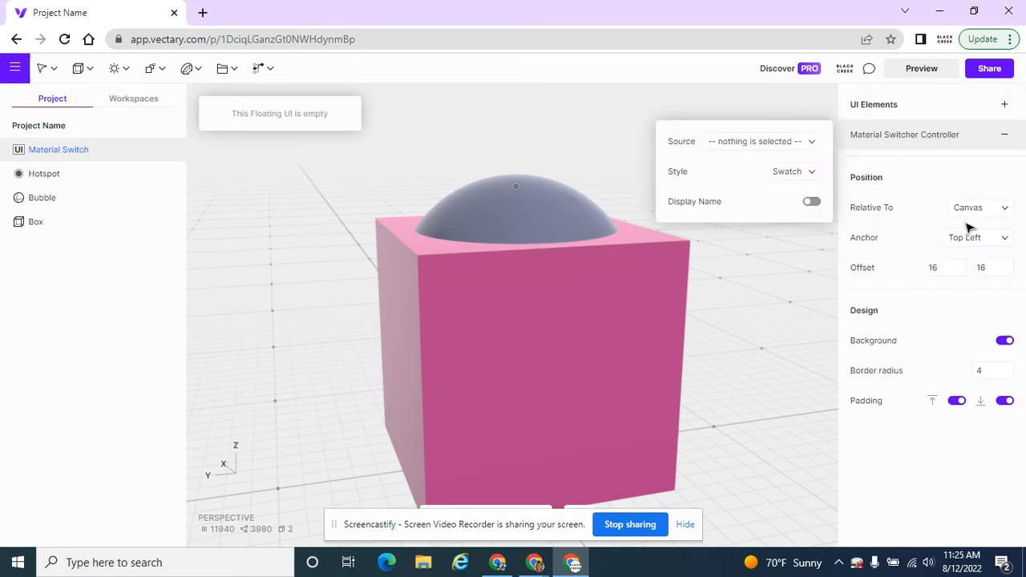
mouse_move(698, 149)
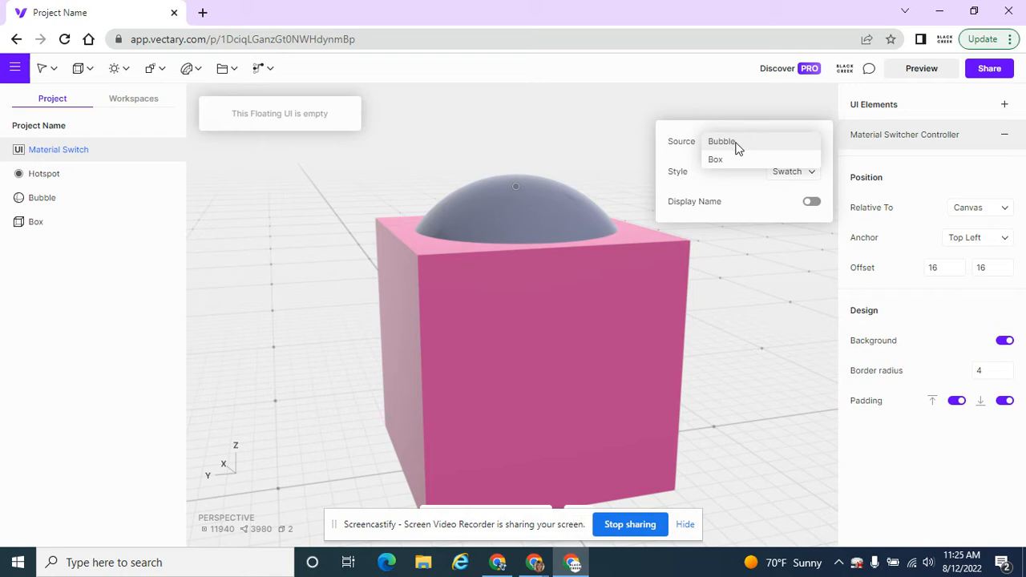
mouse_move(733, 169)
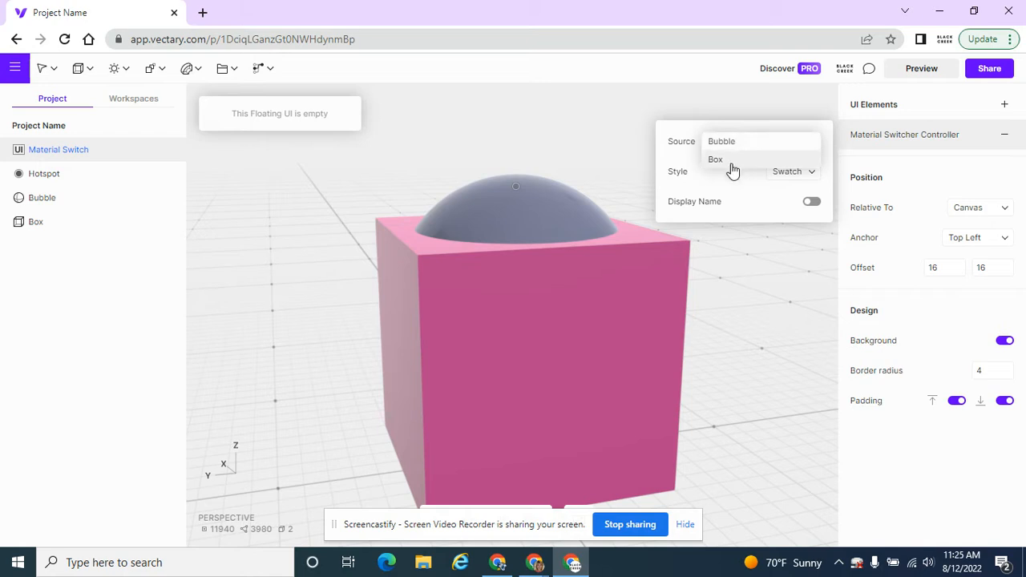
mouse_move(729, 144)
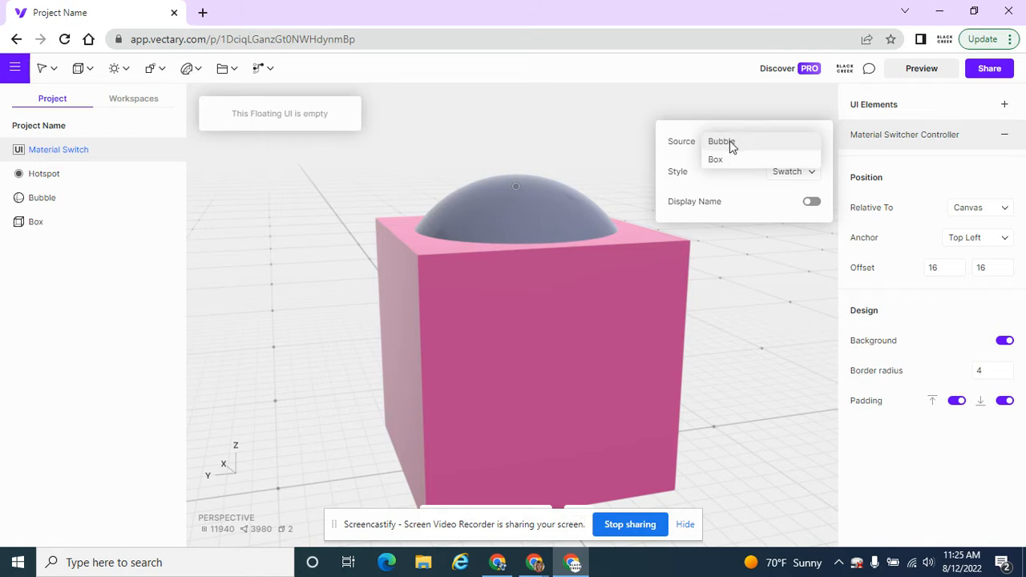
click(722, 141)
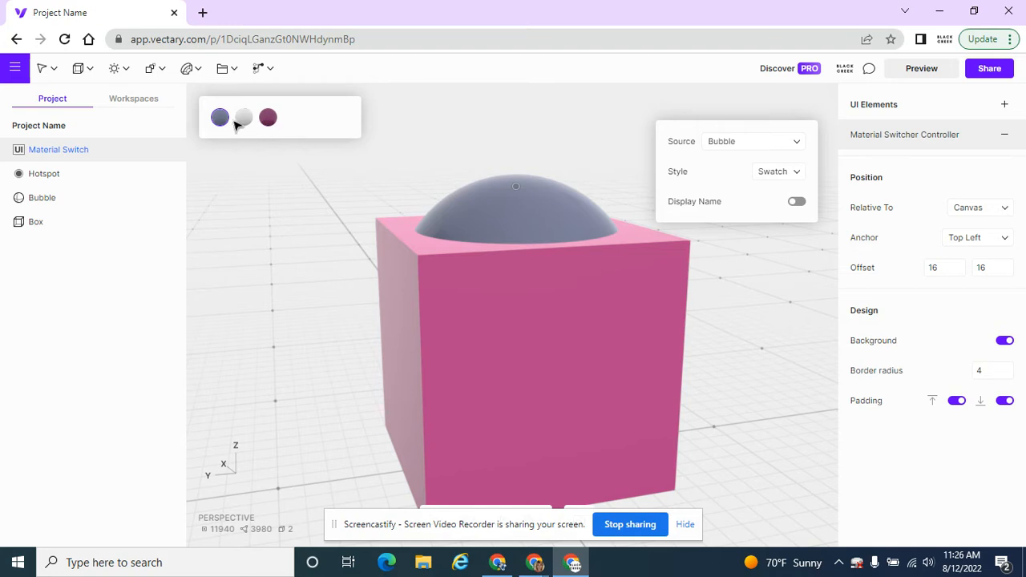
Step: Try the Dropdown style, then return the switcher to Swatch style
click(778, 170)
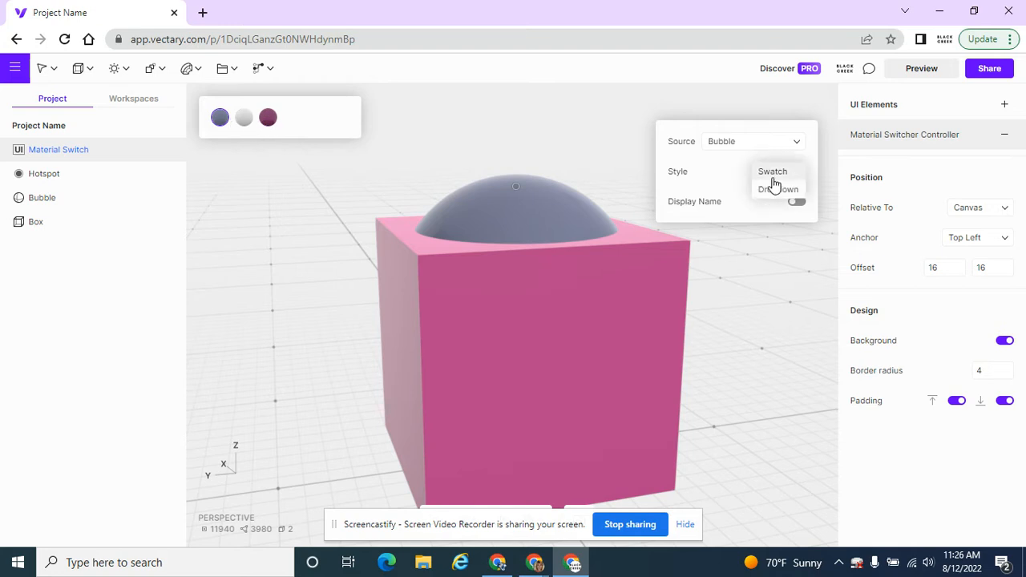
click(778, 189)
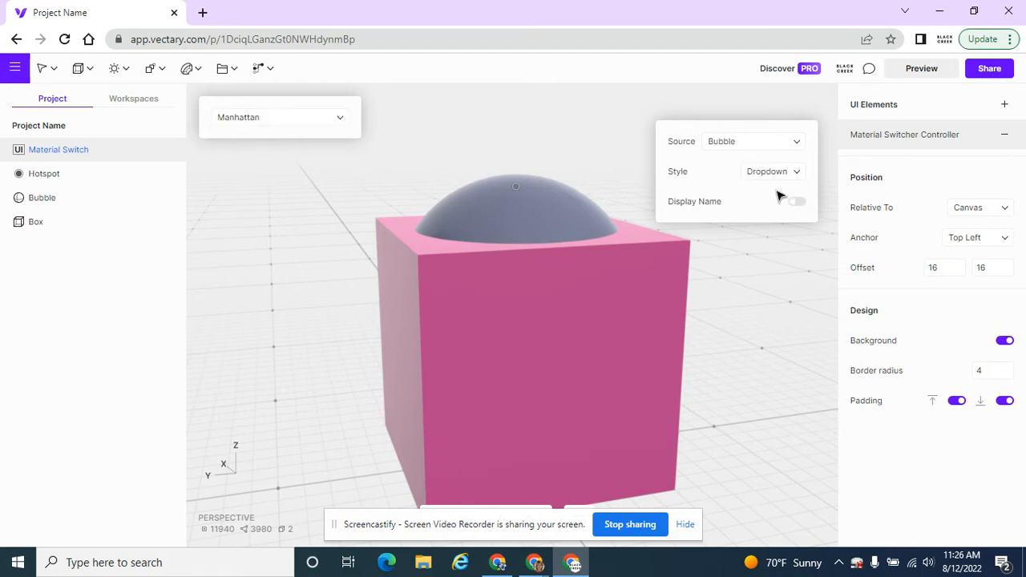
mouse_move(253, 128)
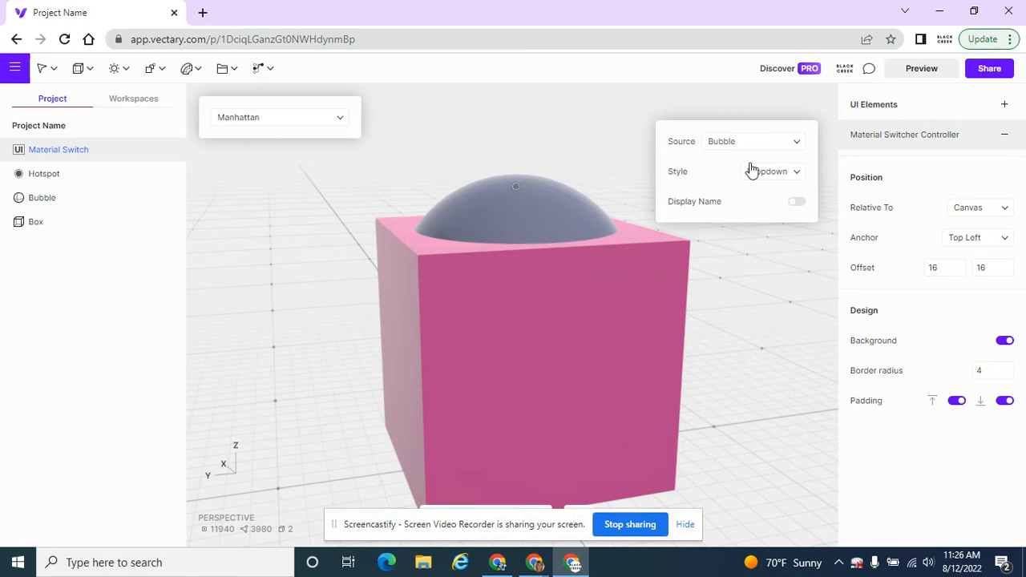
click(772, 170)
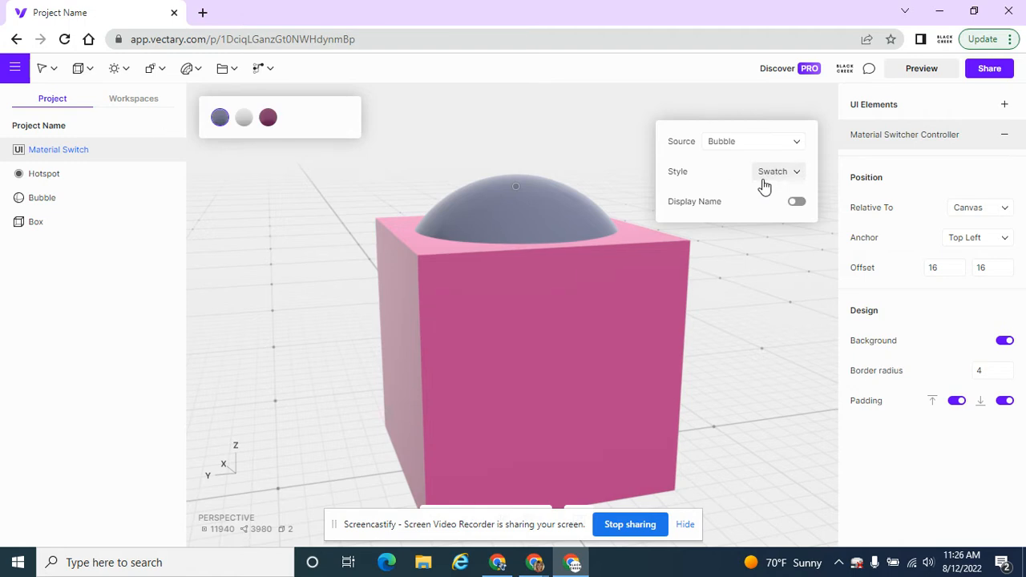
click(795, 202)
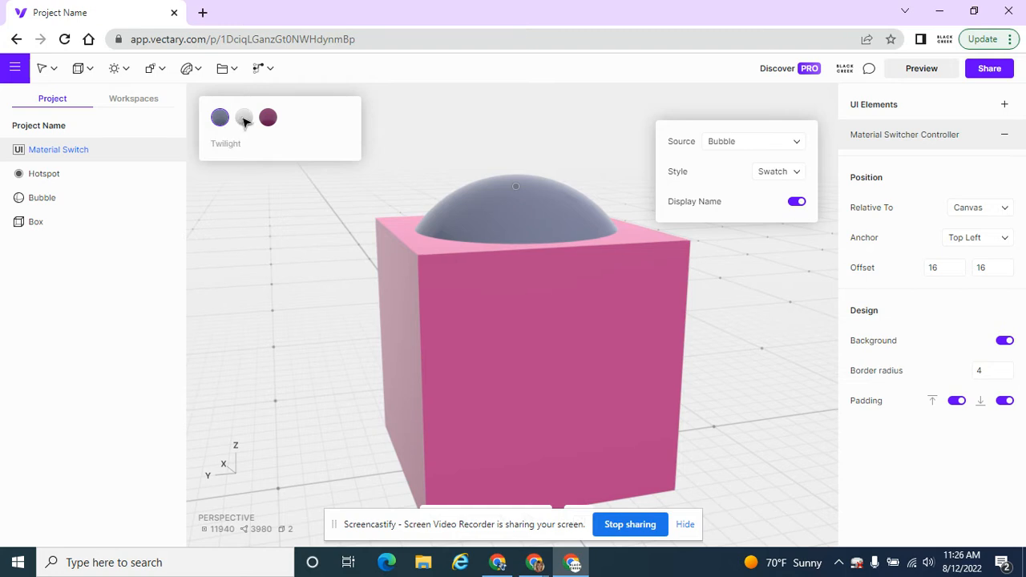
mouse_move(268, 118)
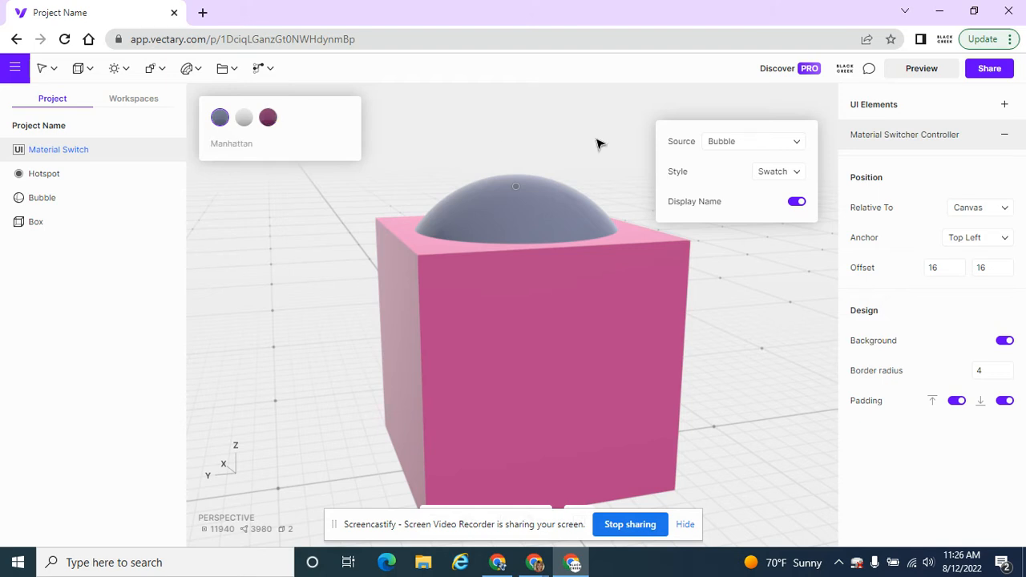
mouse_move(1013, 127)
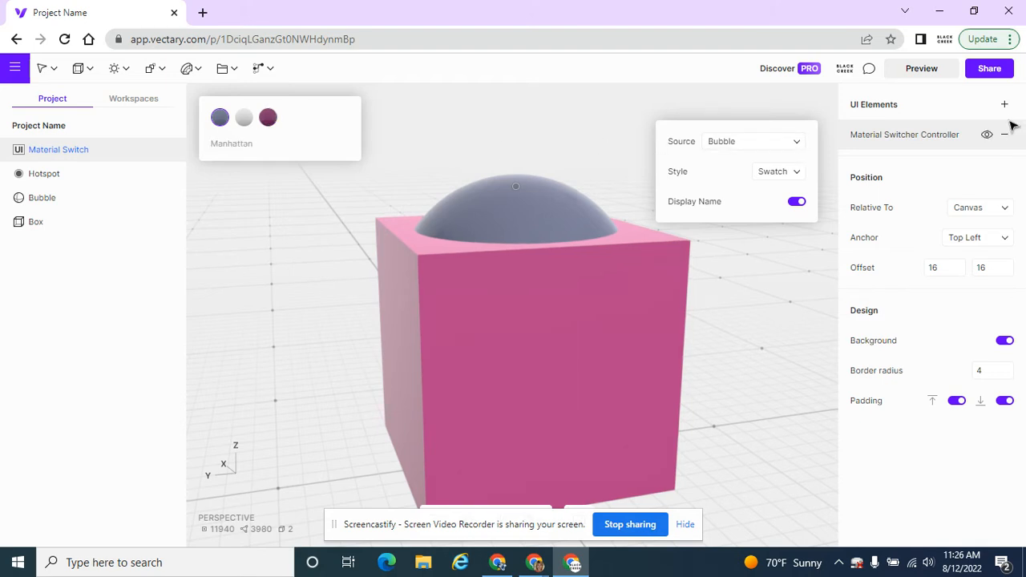
Step: Add a Subtitle-style text element reading 'Bubble Material' to the switcher panel
click(1004, 104)
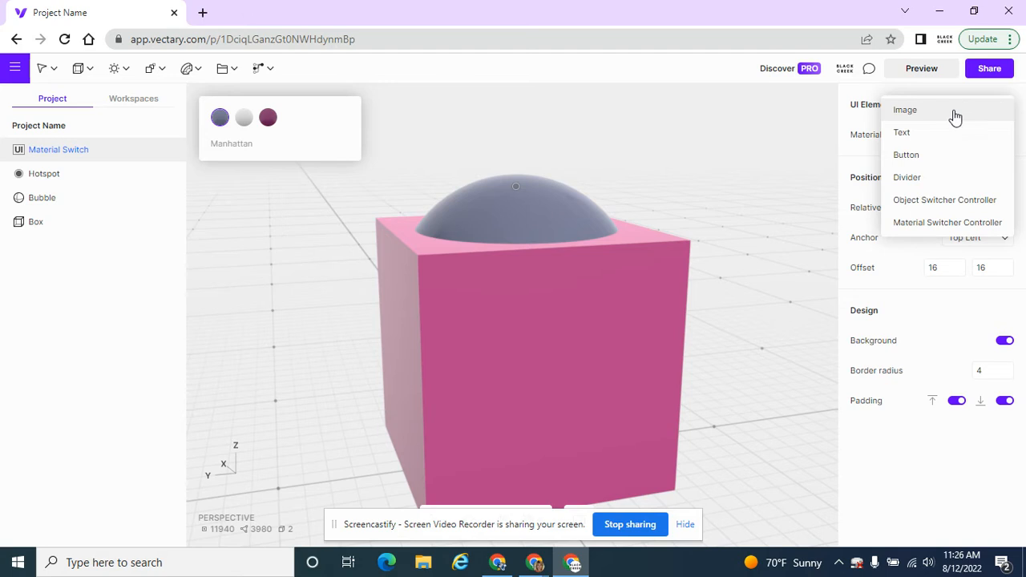
mouse_move(901, 131)
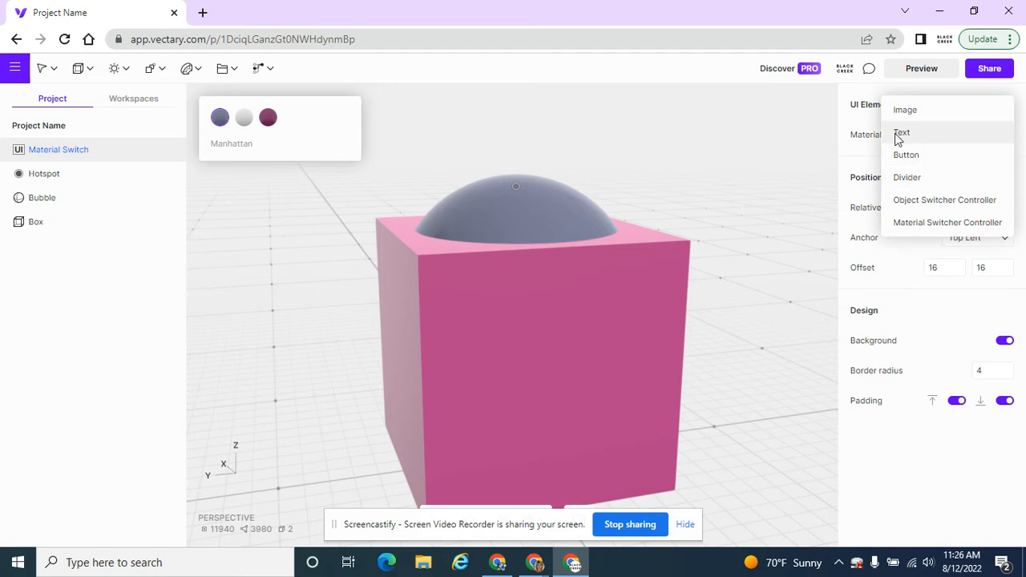
mouse_move(914, 136)
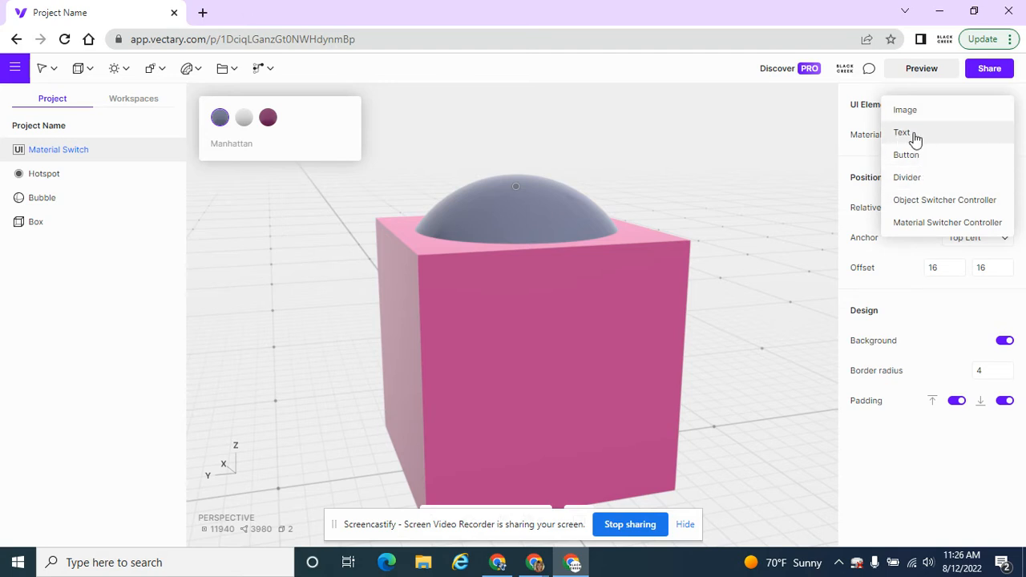
mouse_move(914, 222)
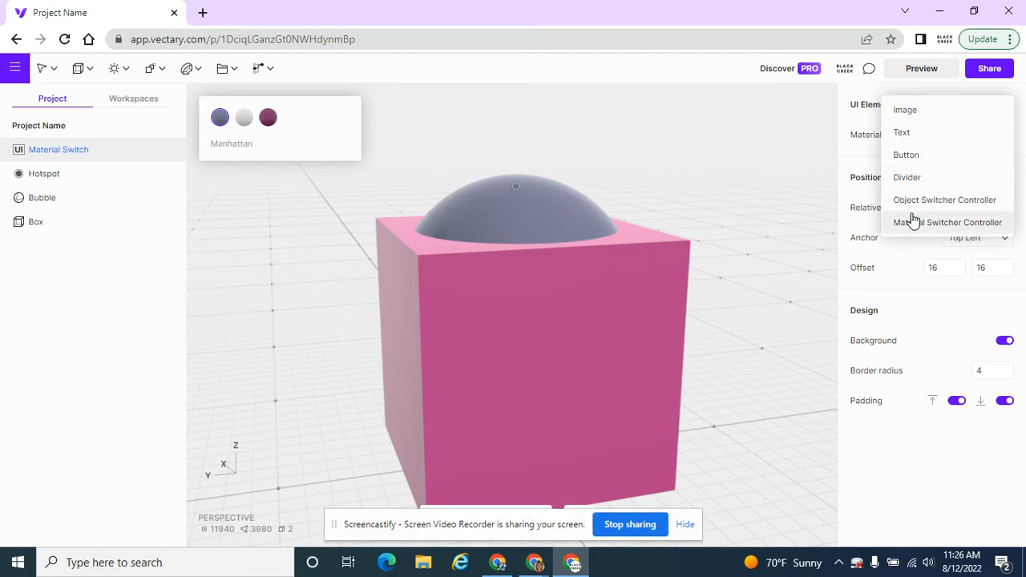
click(901, 132)
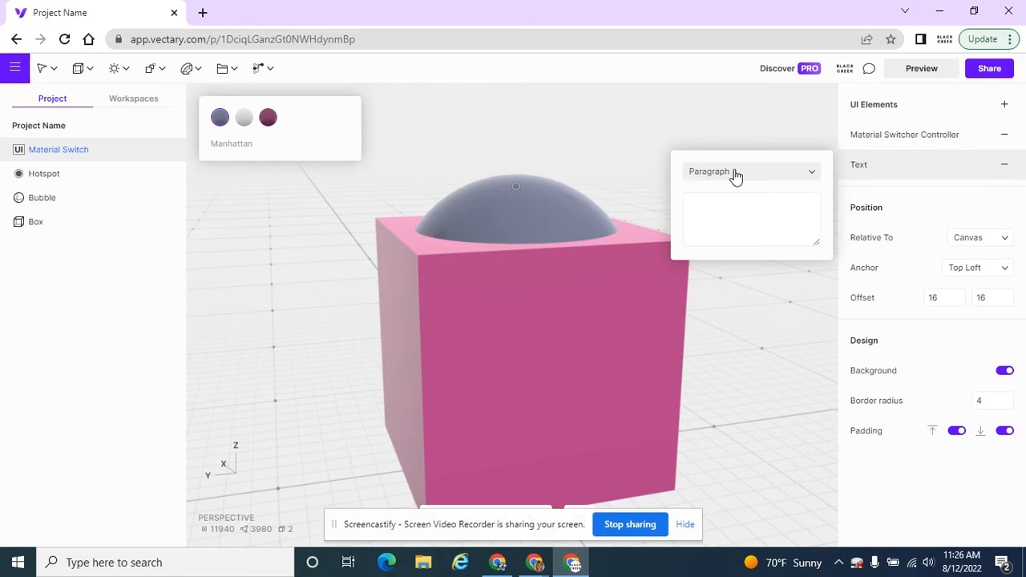
click(750, 170)
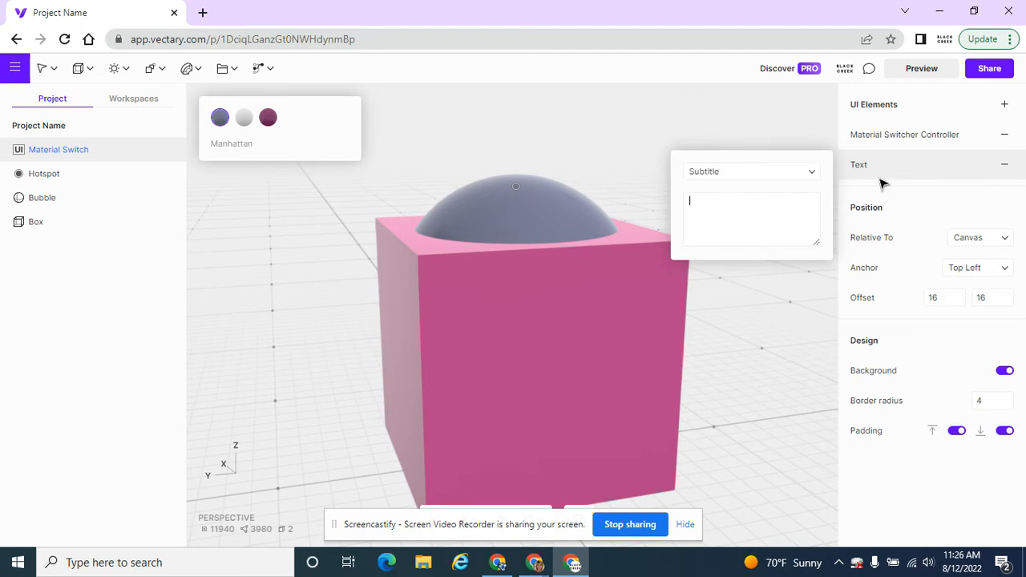
text(Bubble Mat)
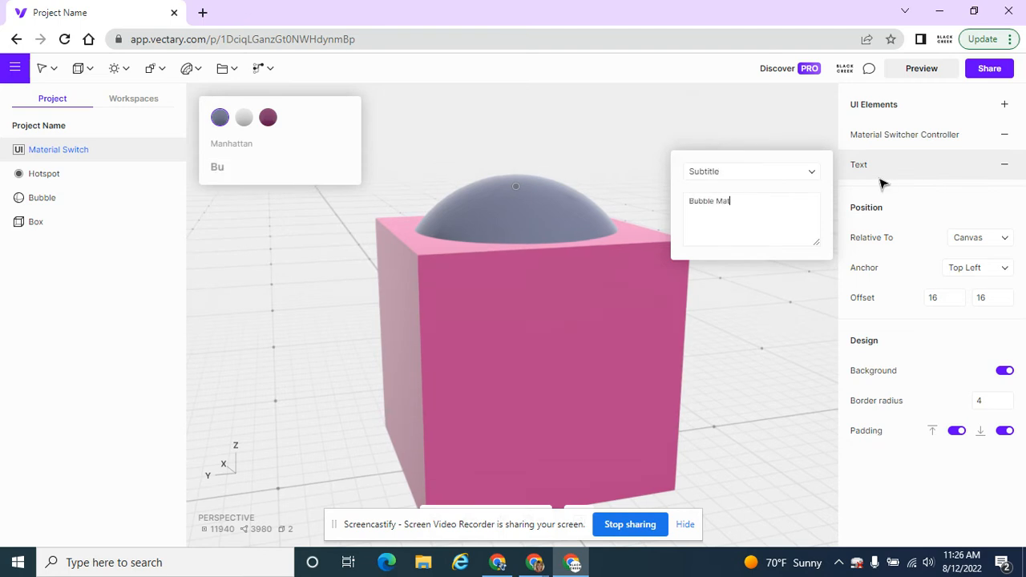
text(erial)
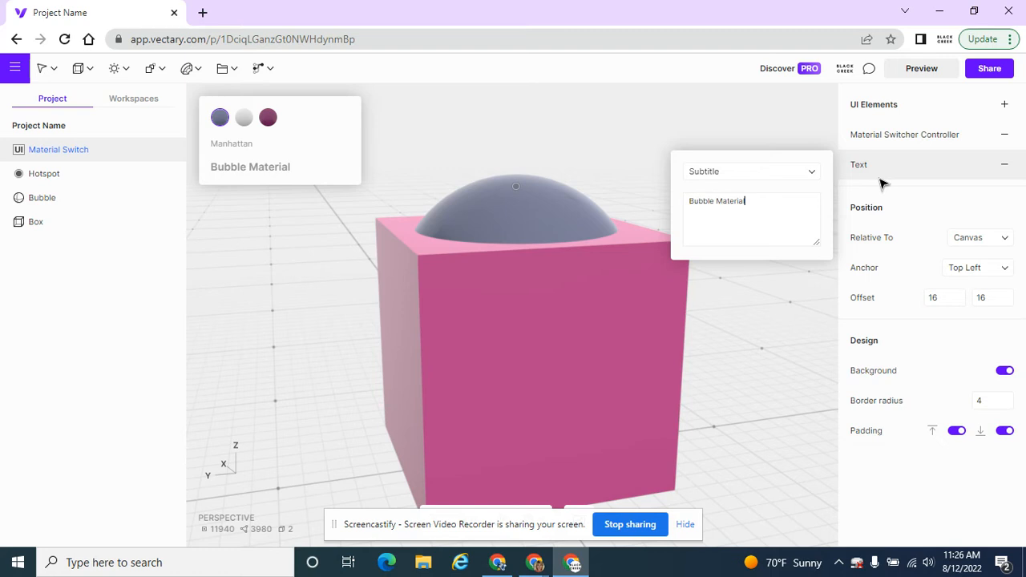
mouse_move(243, 180)
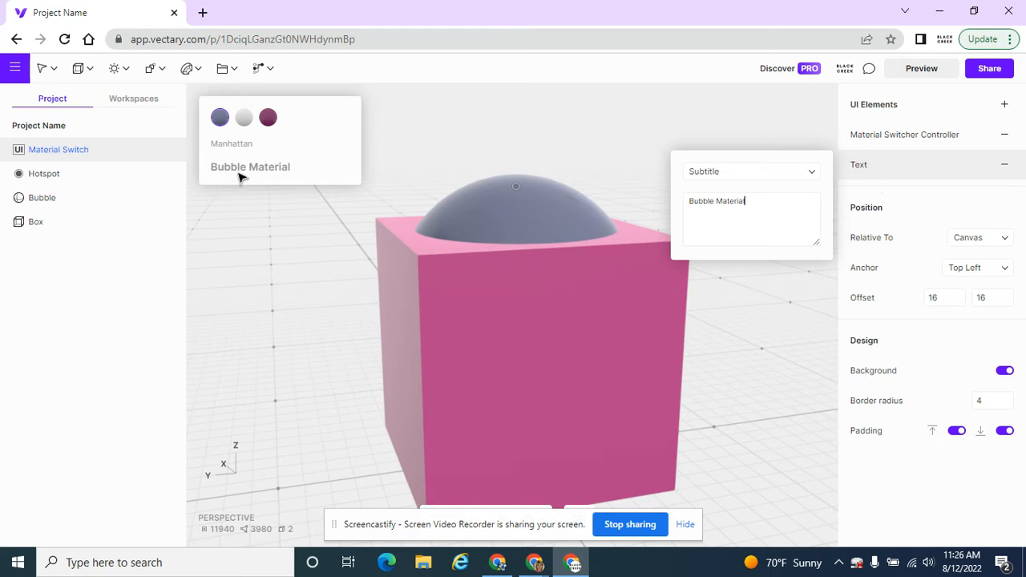
mouse_move(746, 135)
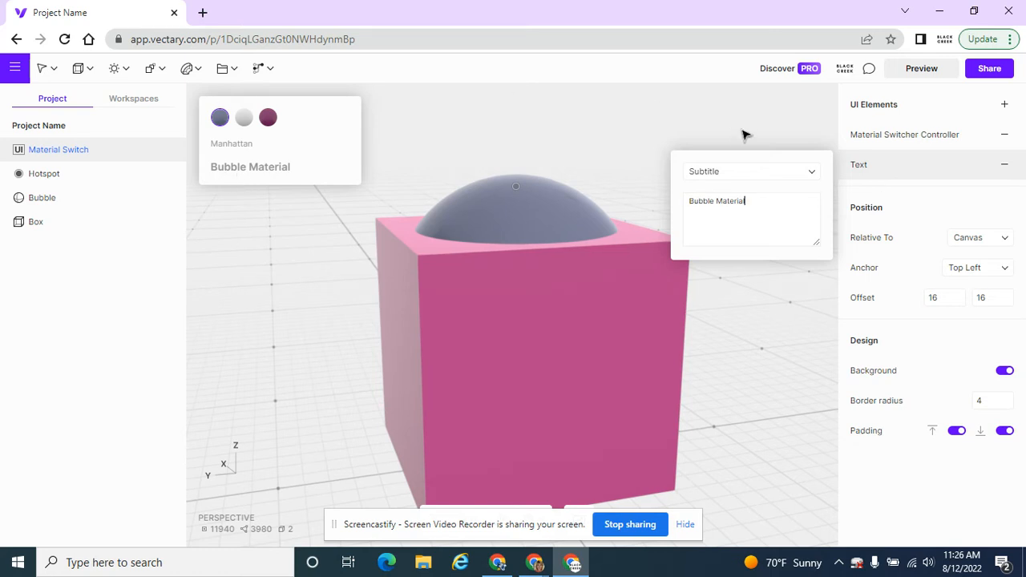
mouse_move(816, 152)
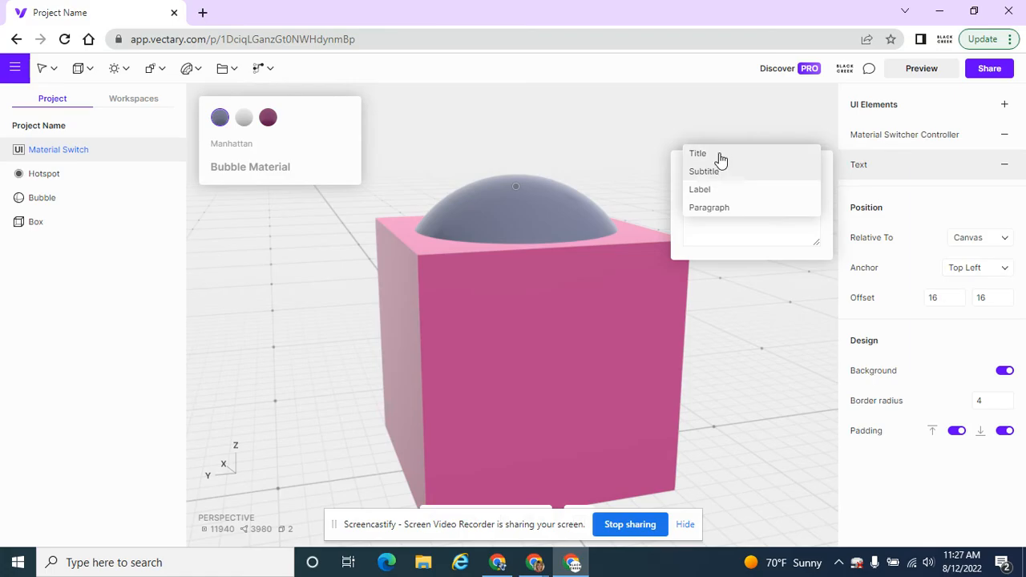
click(704, 170)
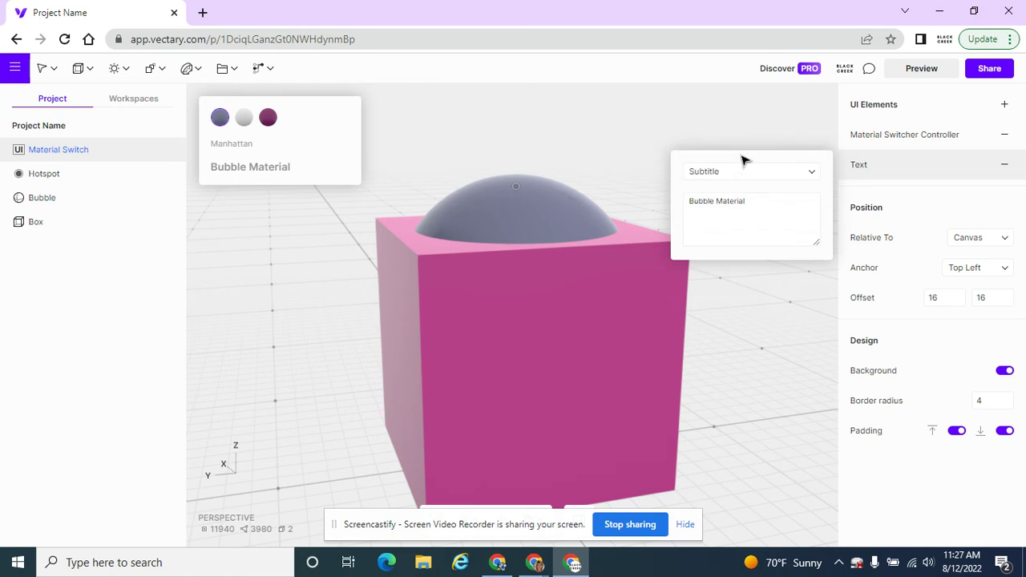
mouse_move(859, 169)
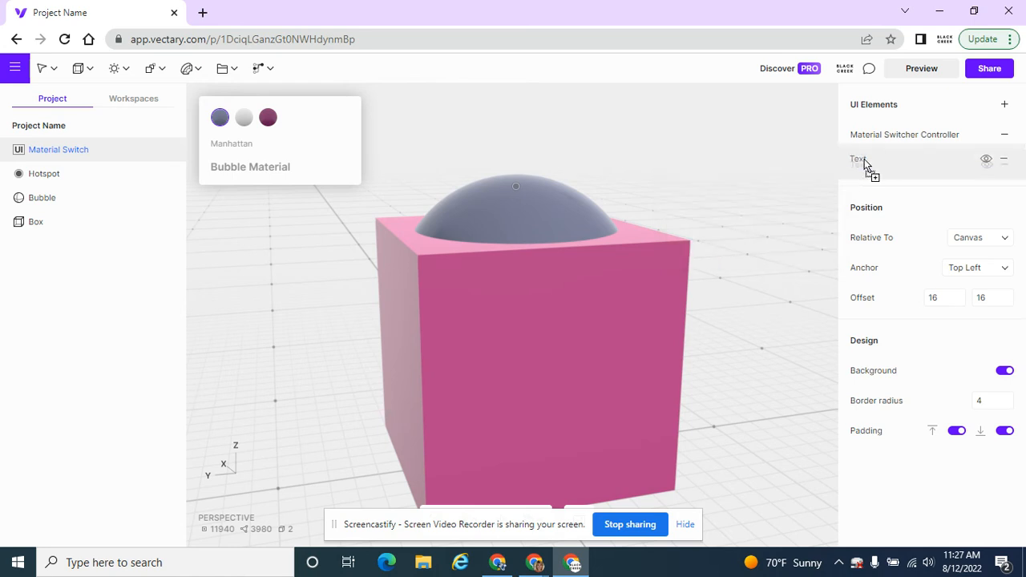
Step: Move the Text element above the Material Switcher Controller in the UI Elements list
click(859, 159)
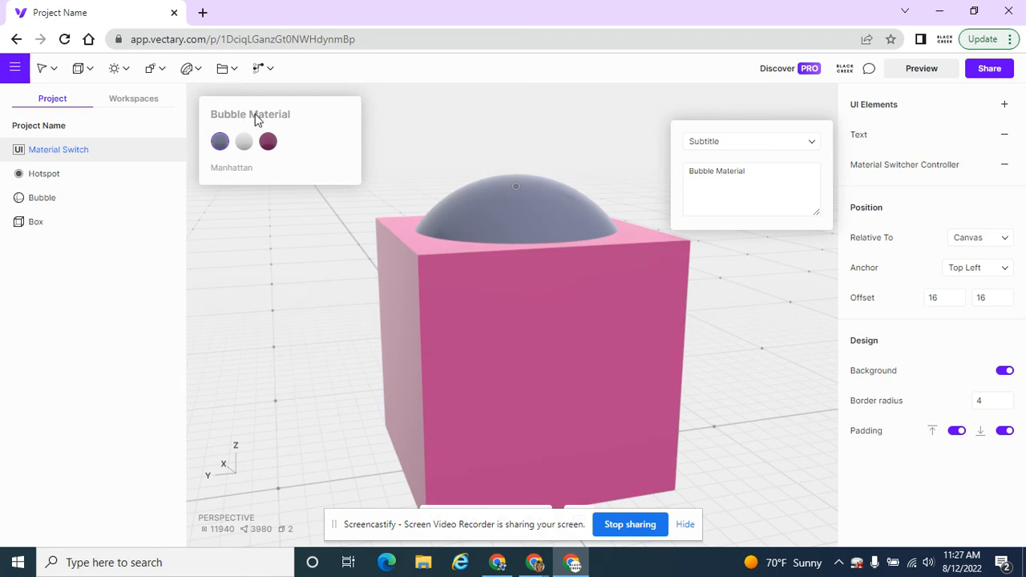
mouse_move(706, 130)
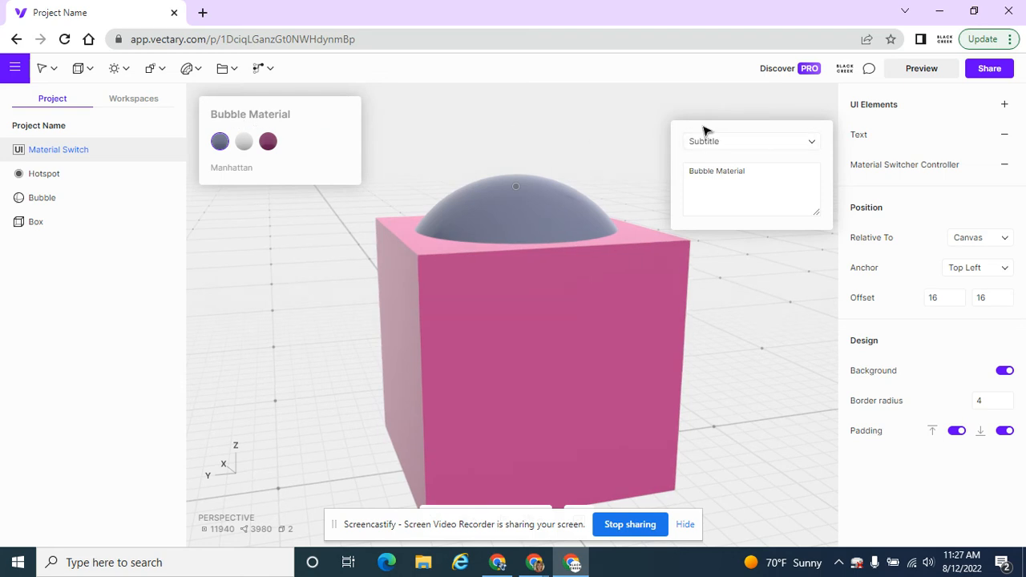
Step: Run Preview and switch the sphere to Twilight, then Garden Glory, via the swatches
click(921, 68)
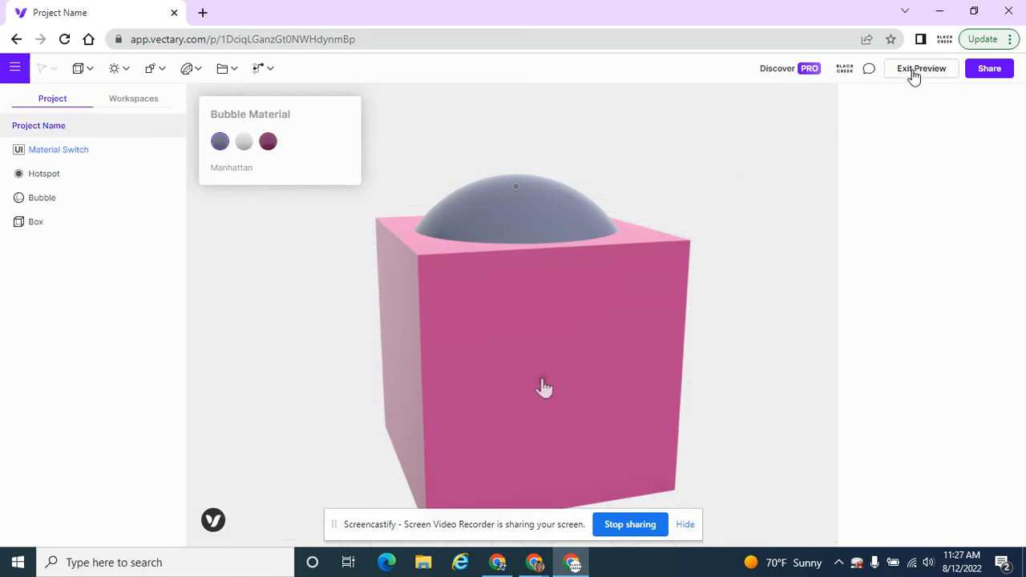
drag(545, 388, 625, 279)
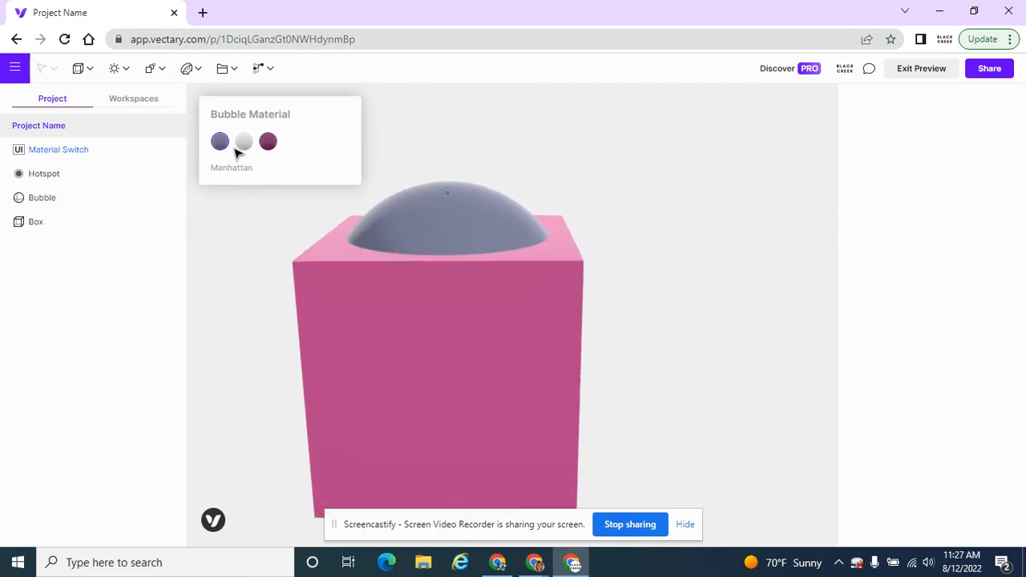
click(243, 141)
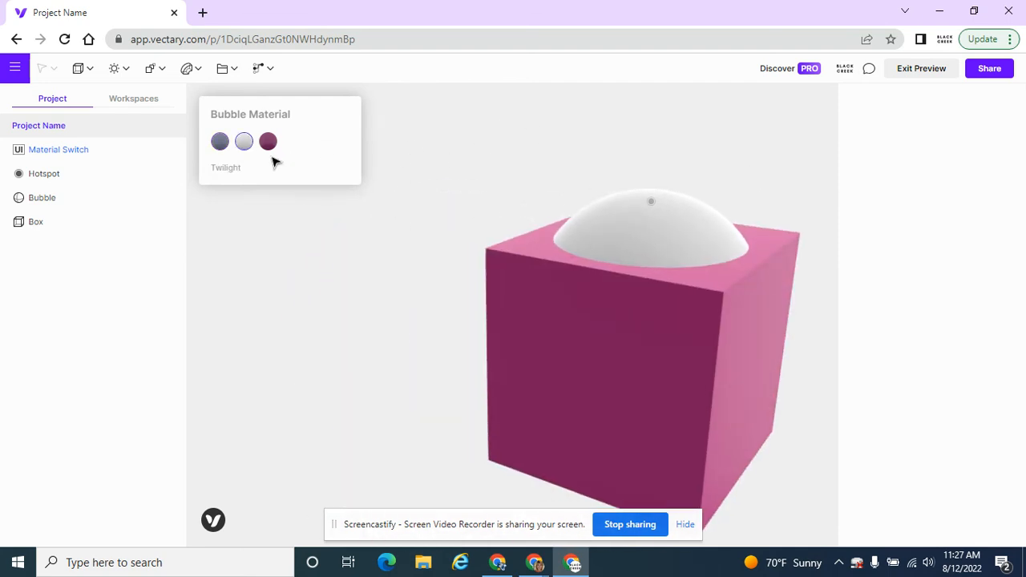
click(268, 141)
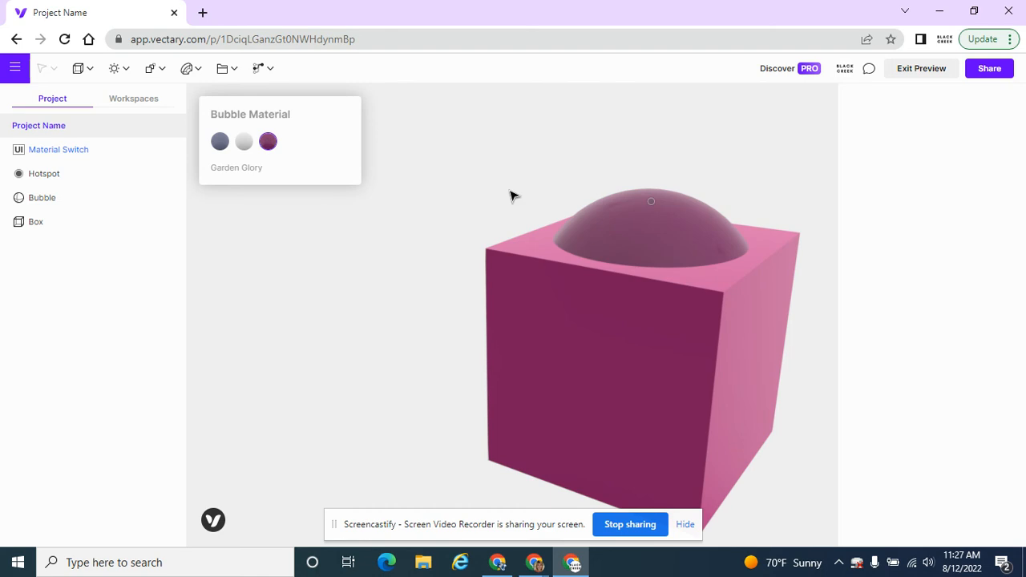
Step: Inspect the model from above and front, then switch the sphere back to Manhattan
drag(513, 196, 537, 257)
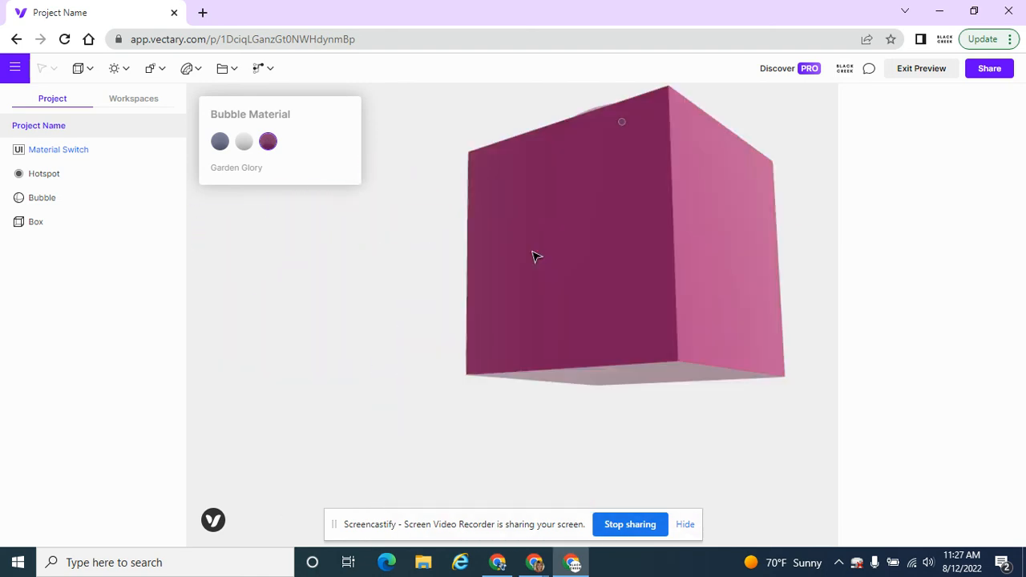
drag(536, 256, 472, 314)
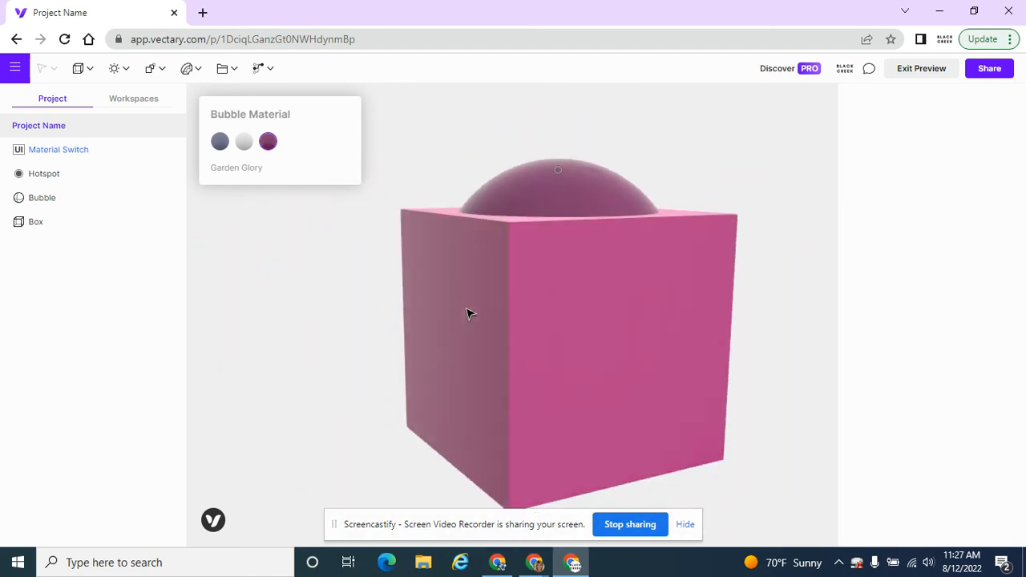
click(219, 142)
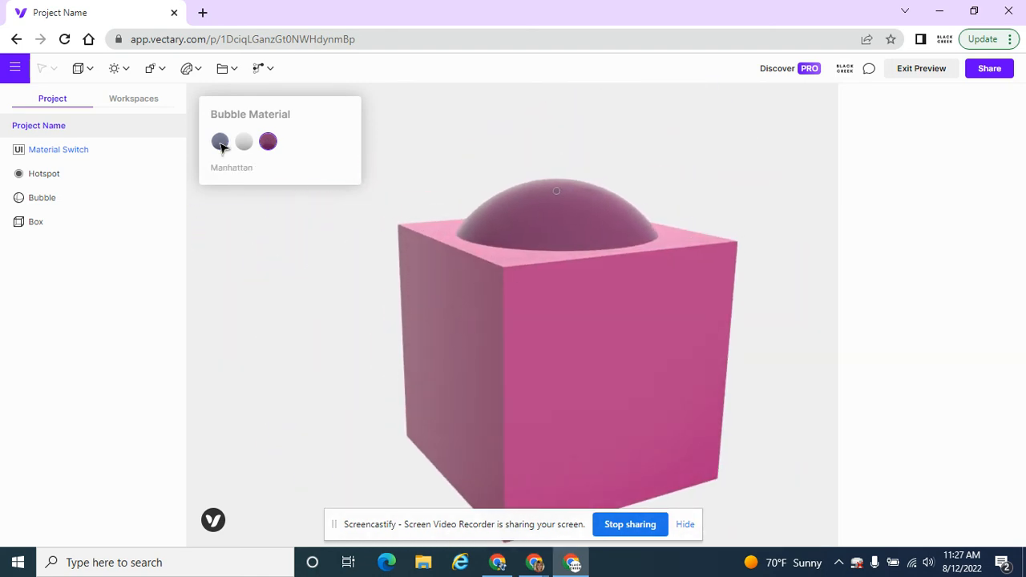
click(219, 141)
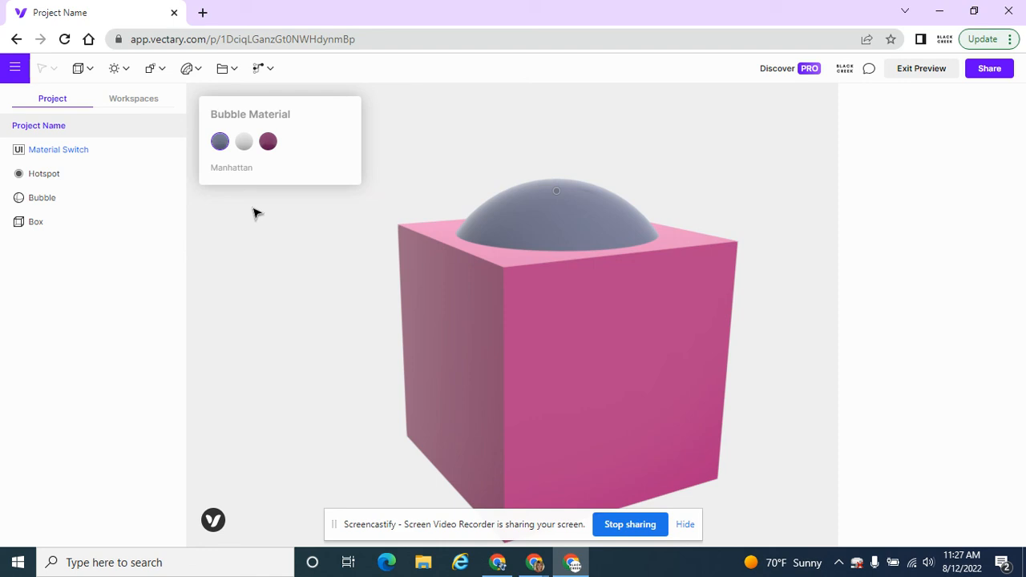
mouse_move(455, 168)
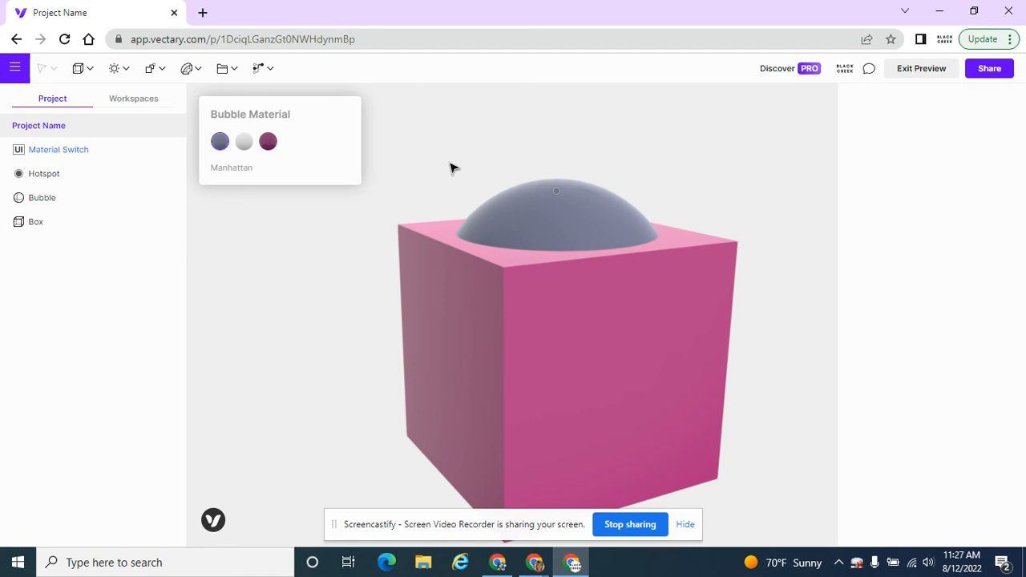
mouse_move(490, 205)
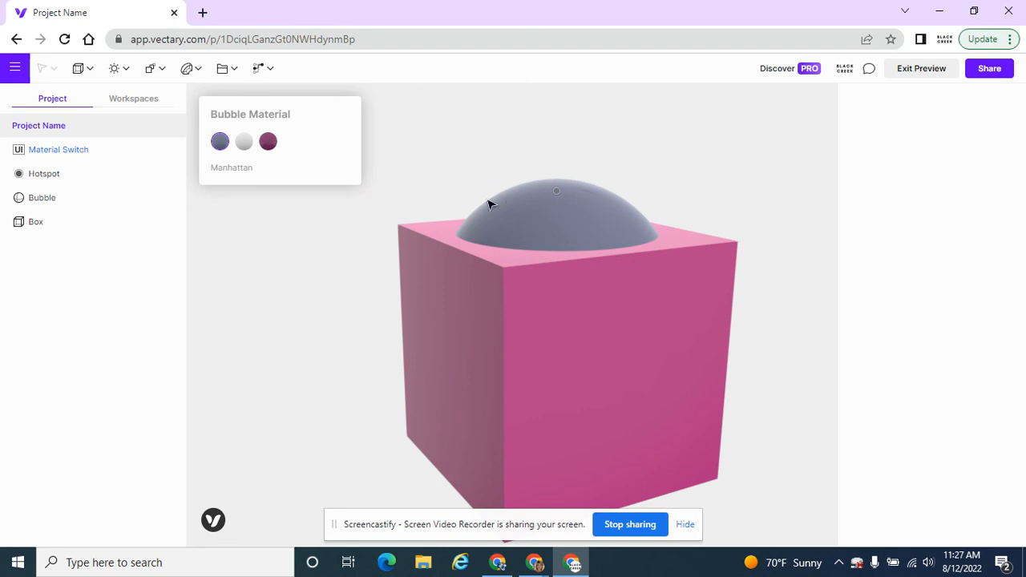